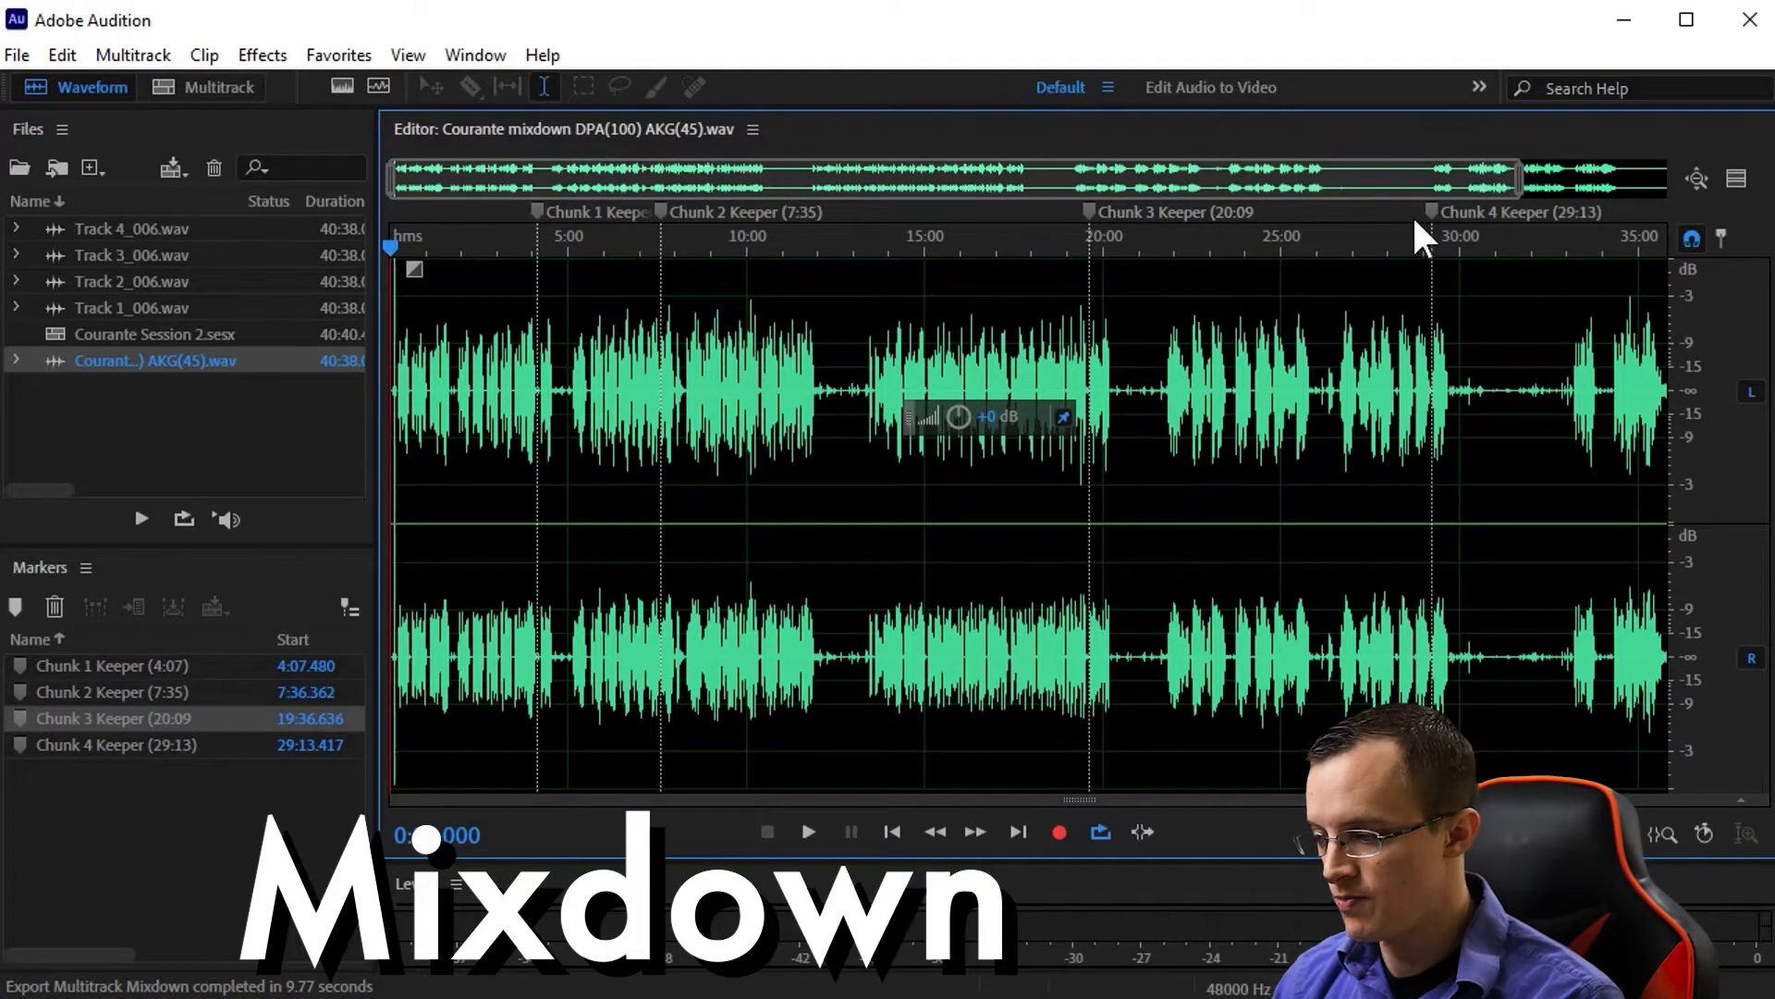
Browse the Amplitude and Compression effects, then save the Courante Session 2 multitrack session
left_click(260, 54)
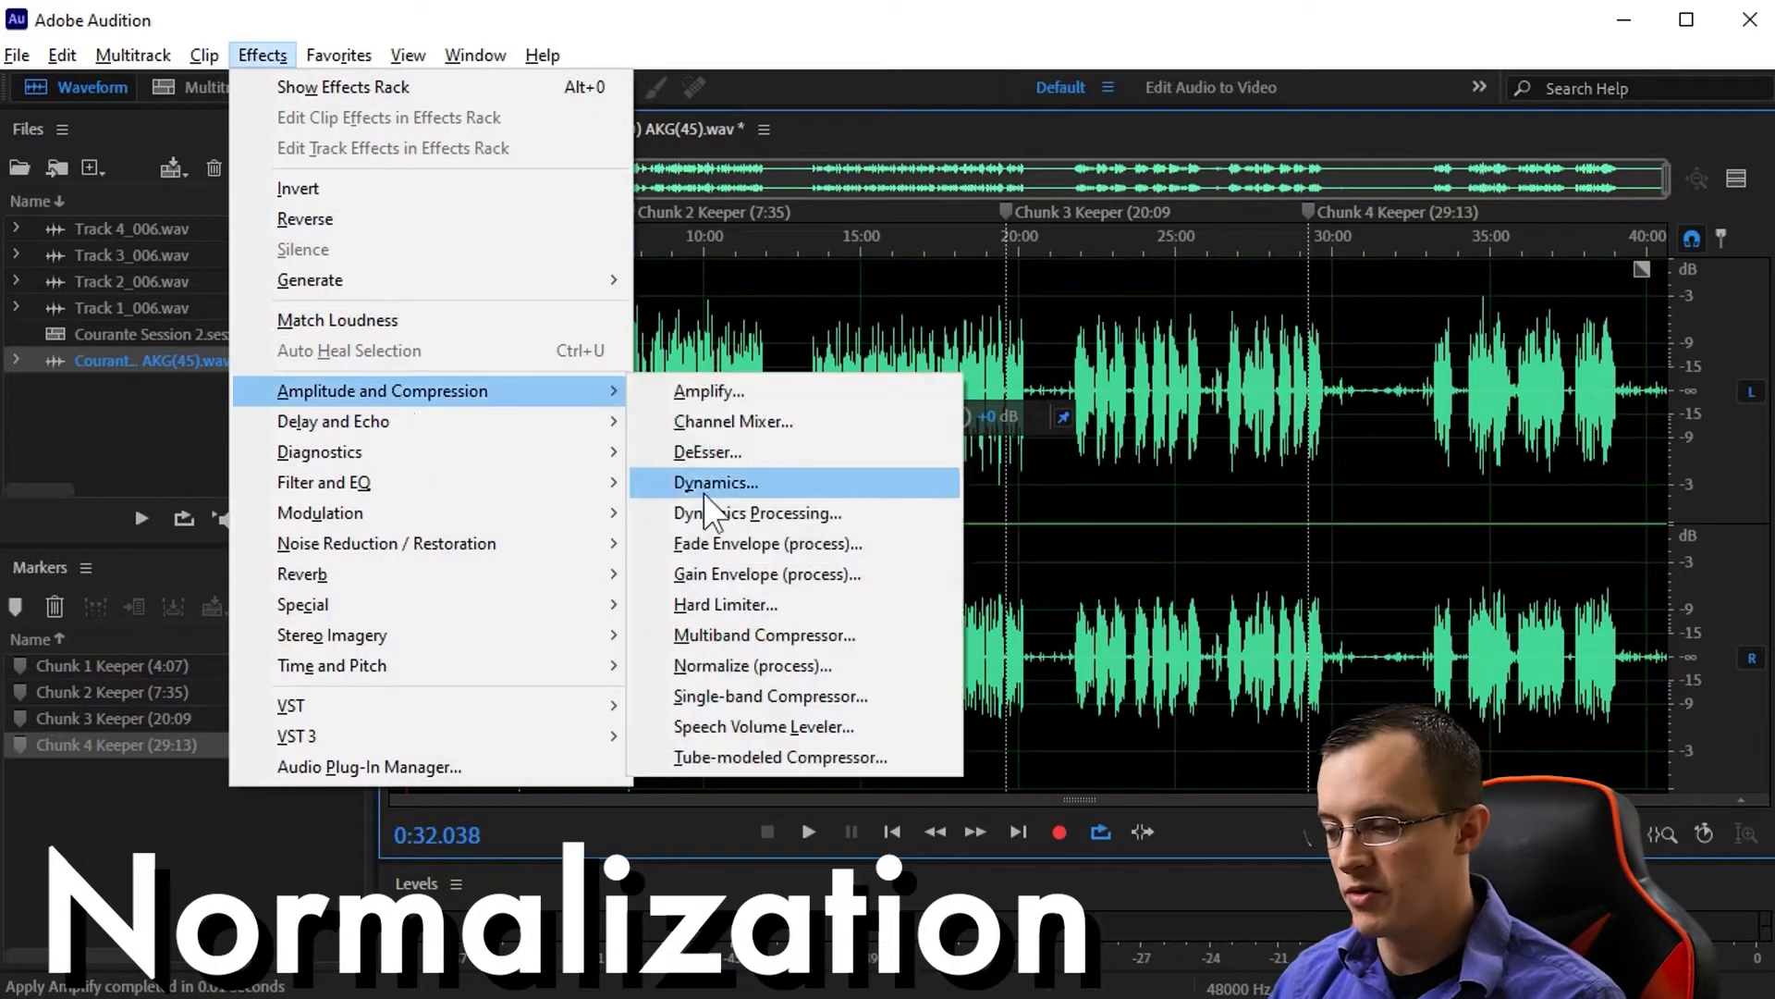
left_click(760, 666)
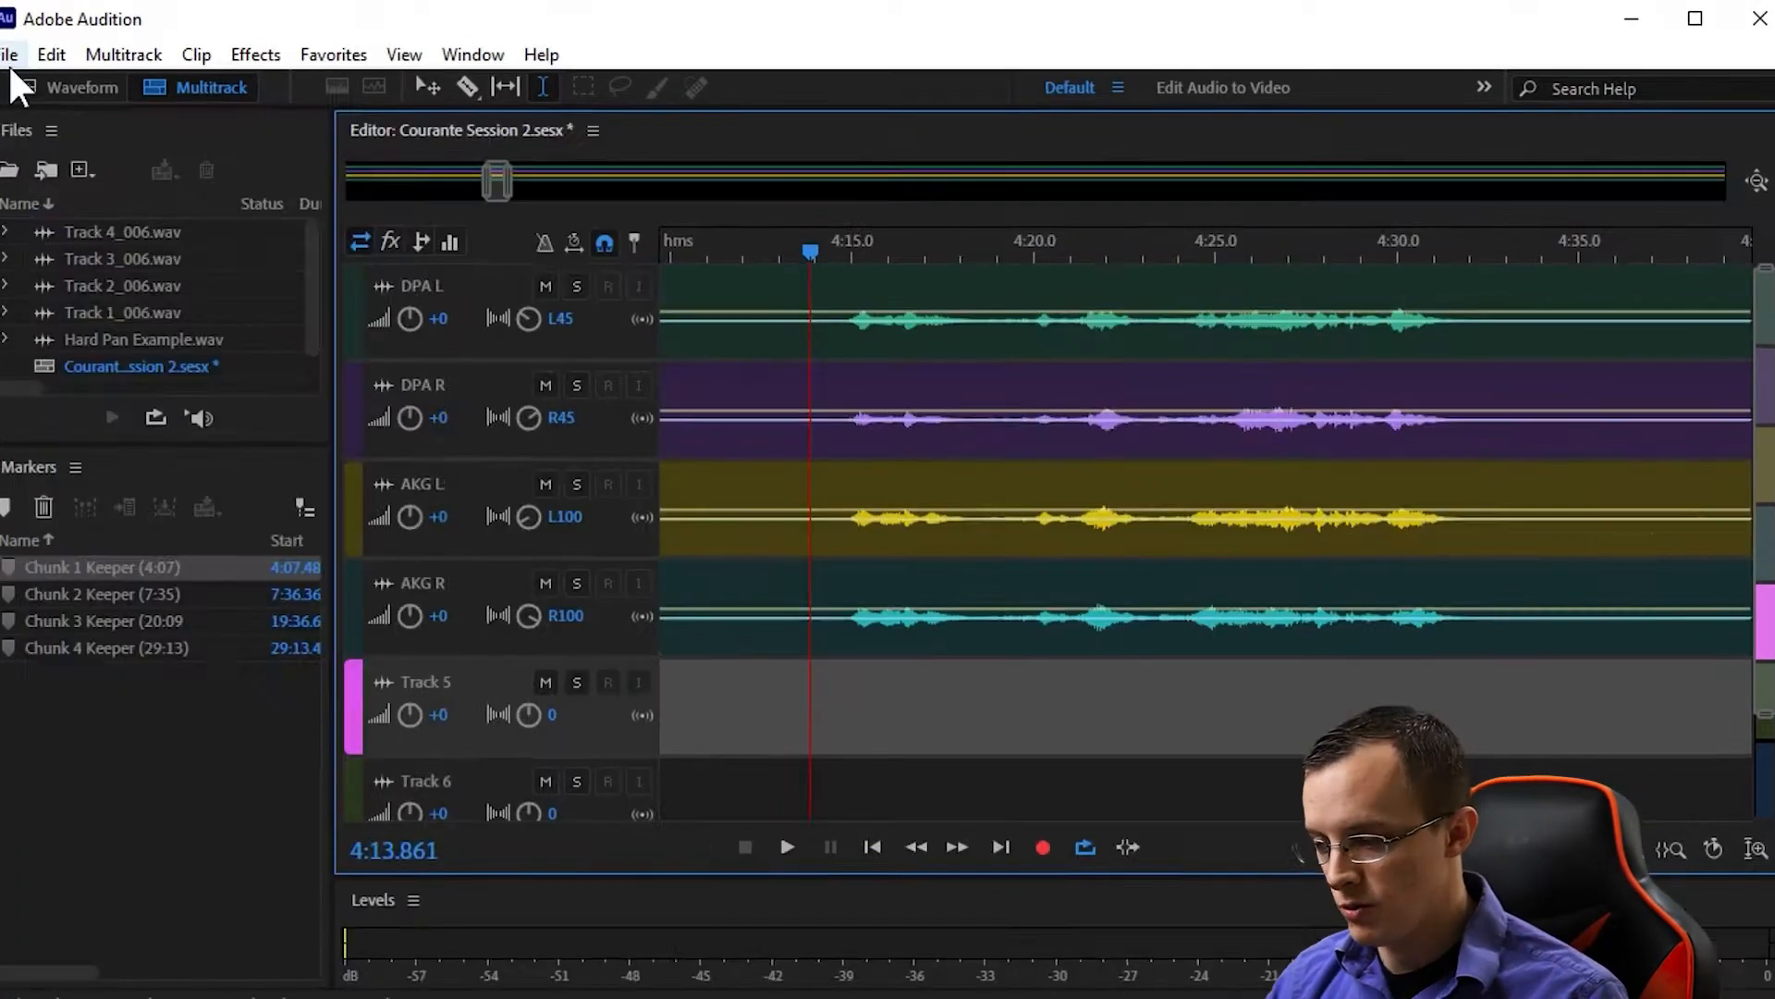
left_click(11, 54)
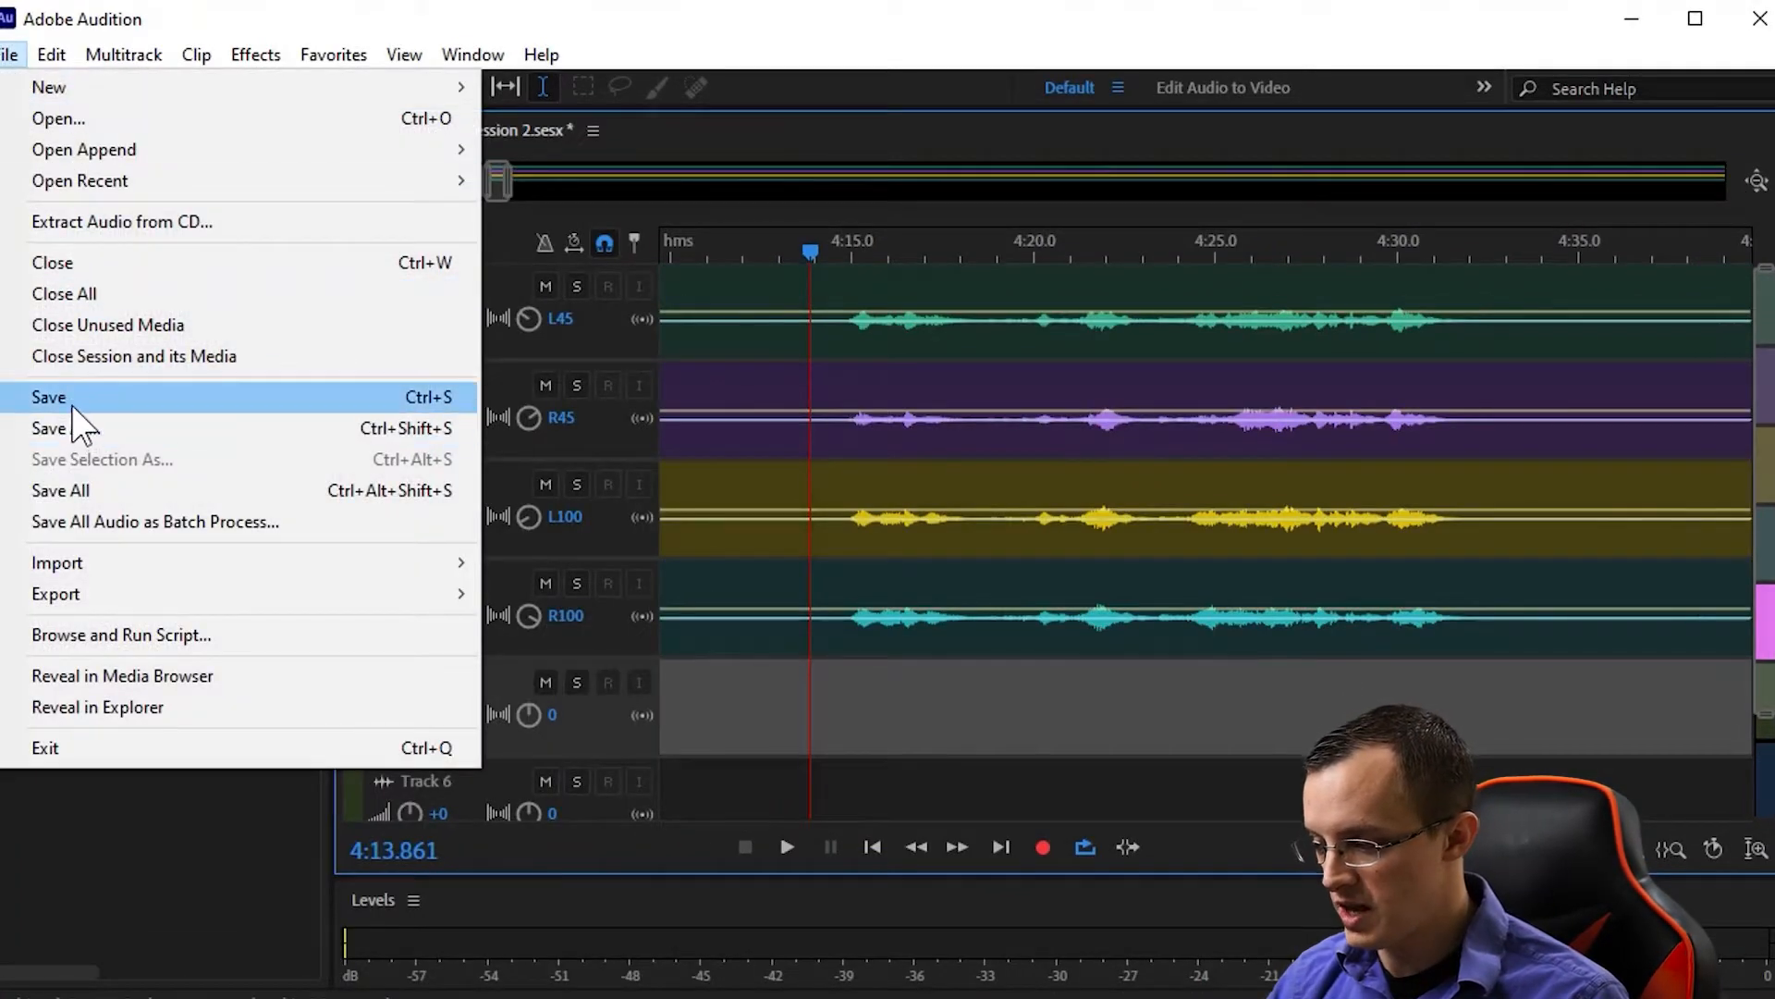
left_click(48, 396)
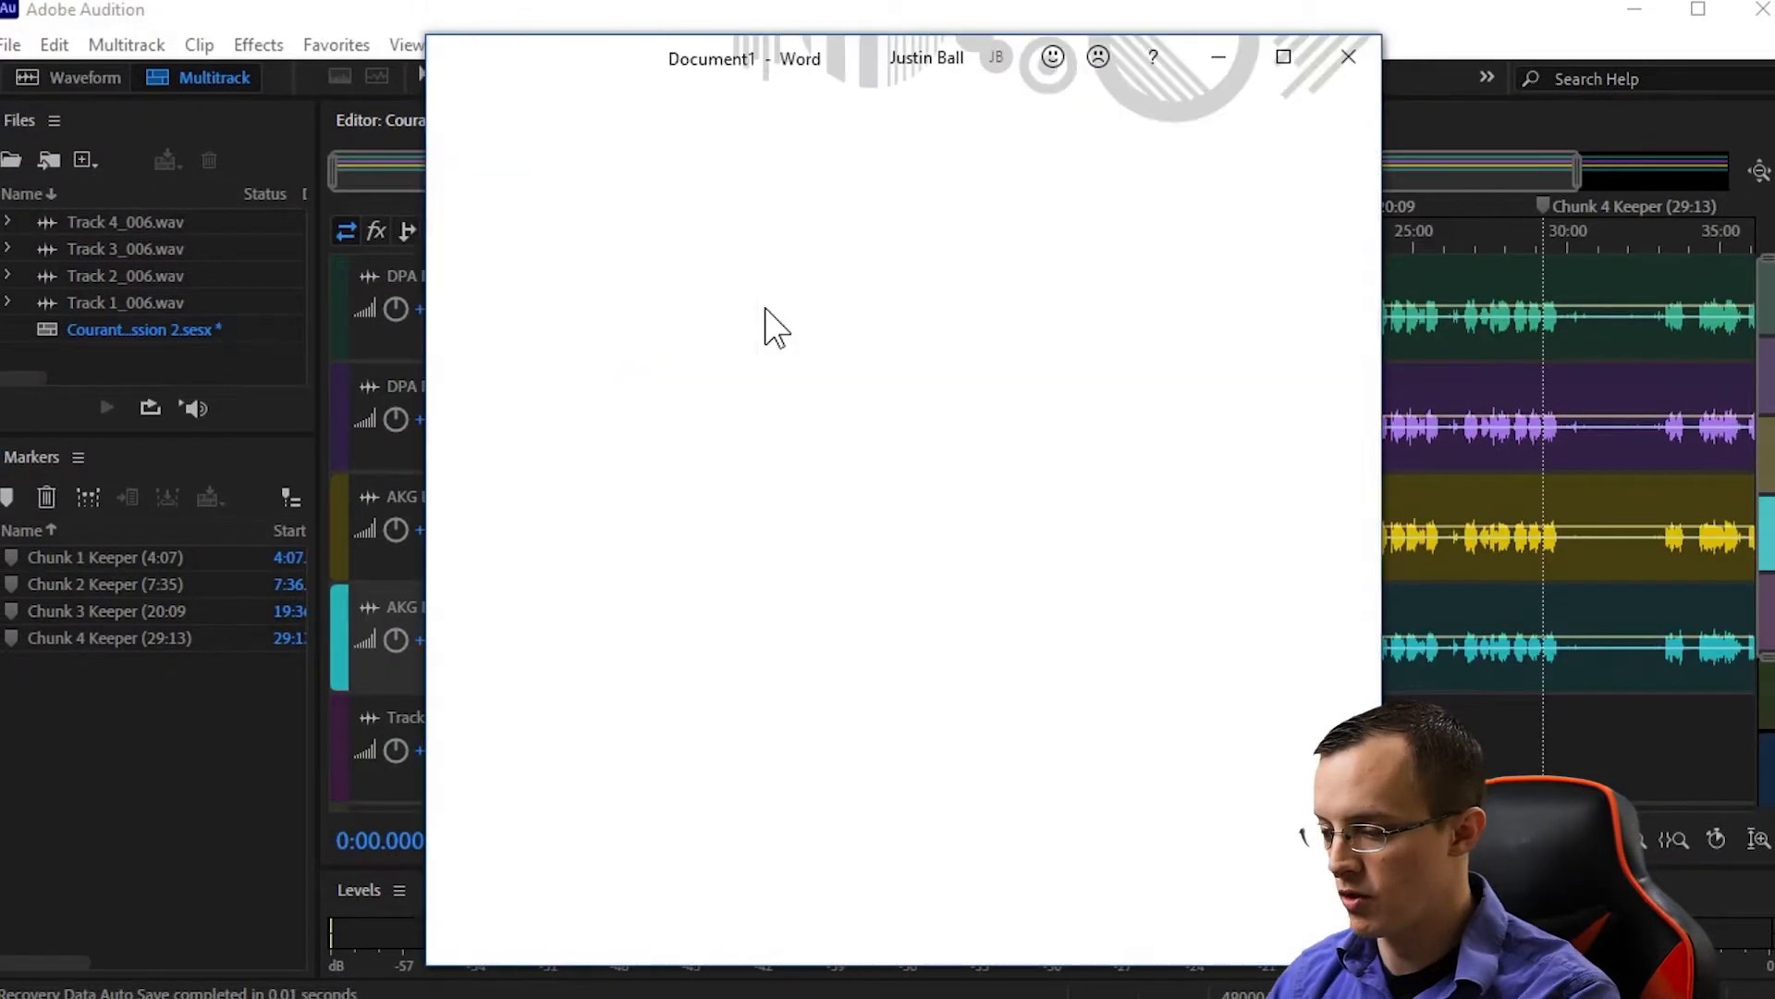
Type the Courante Tracking Sheet heading and chunk start-time lines such as '3 20:09' and '4 29:14'
type("Courante Tracking Sheet")
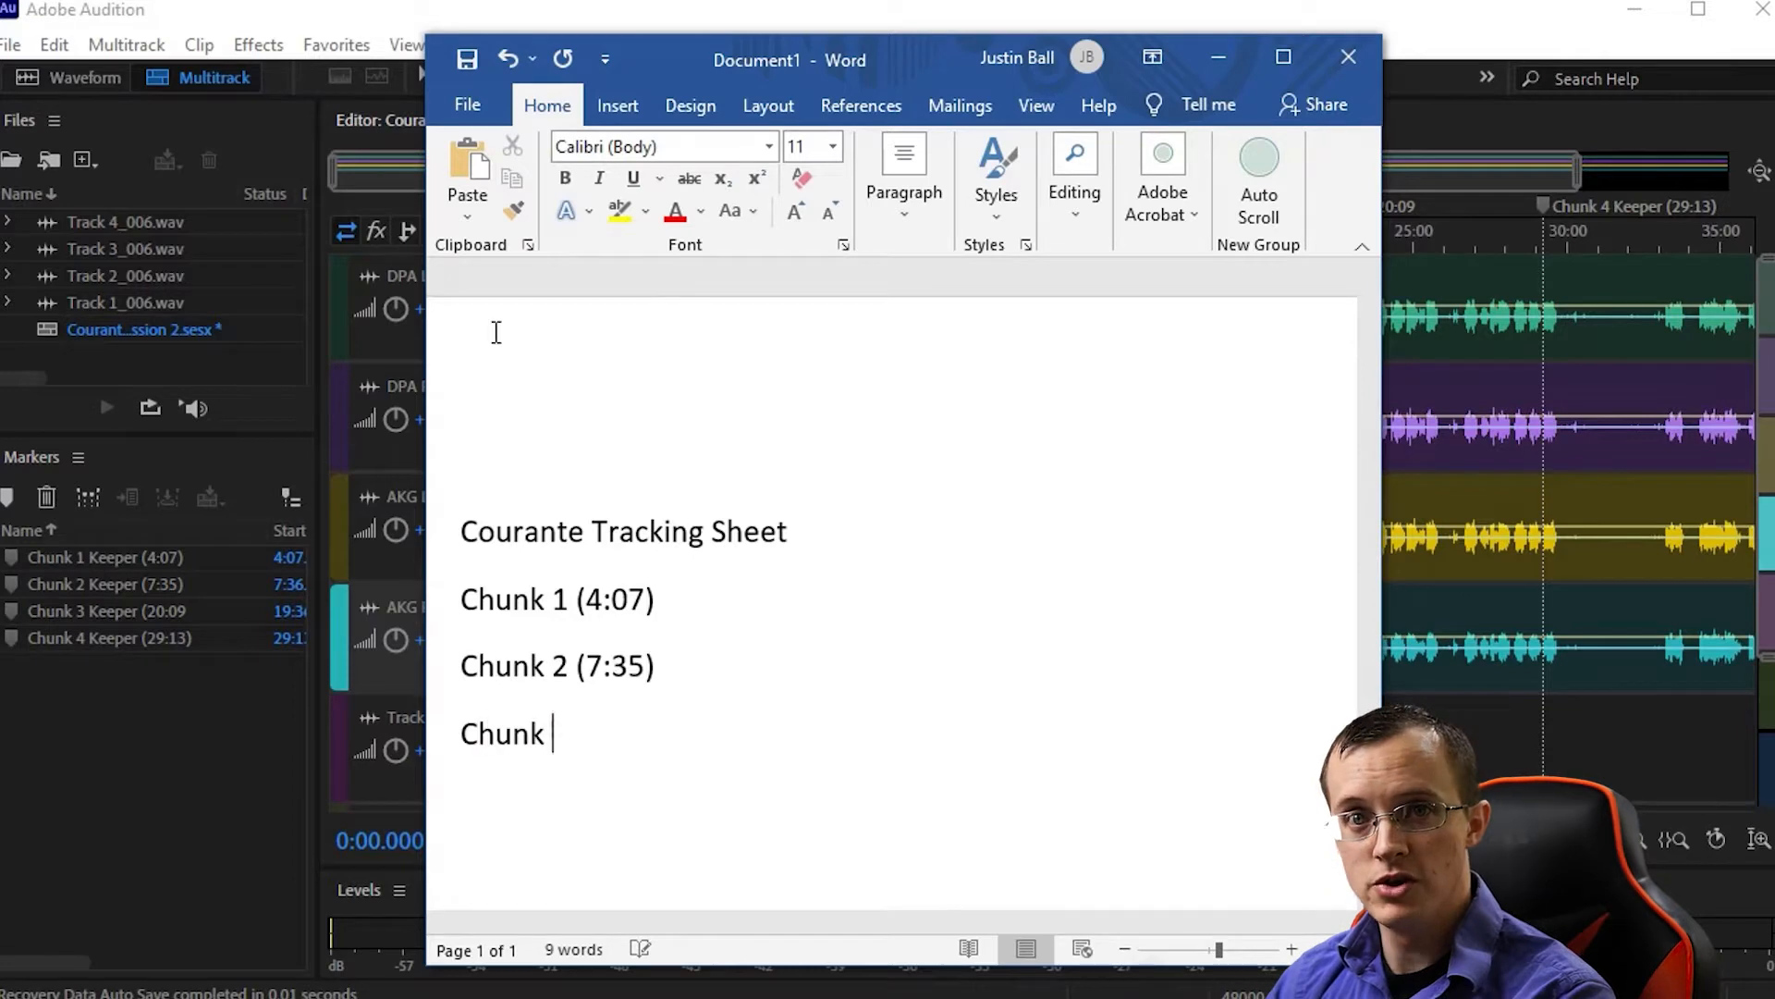
type("3 20:09")
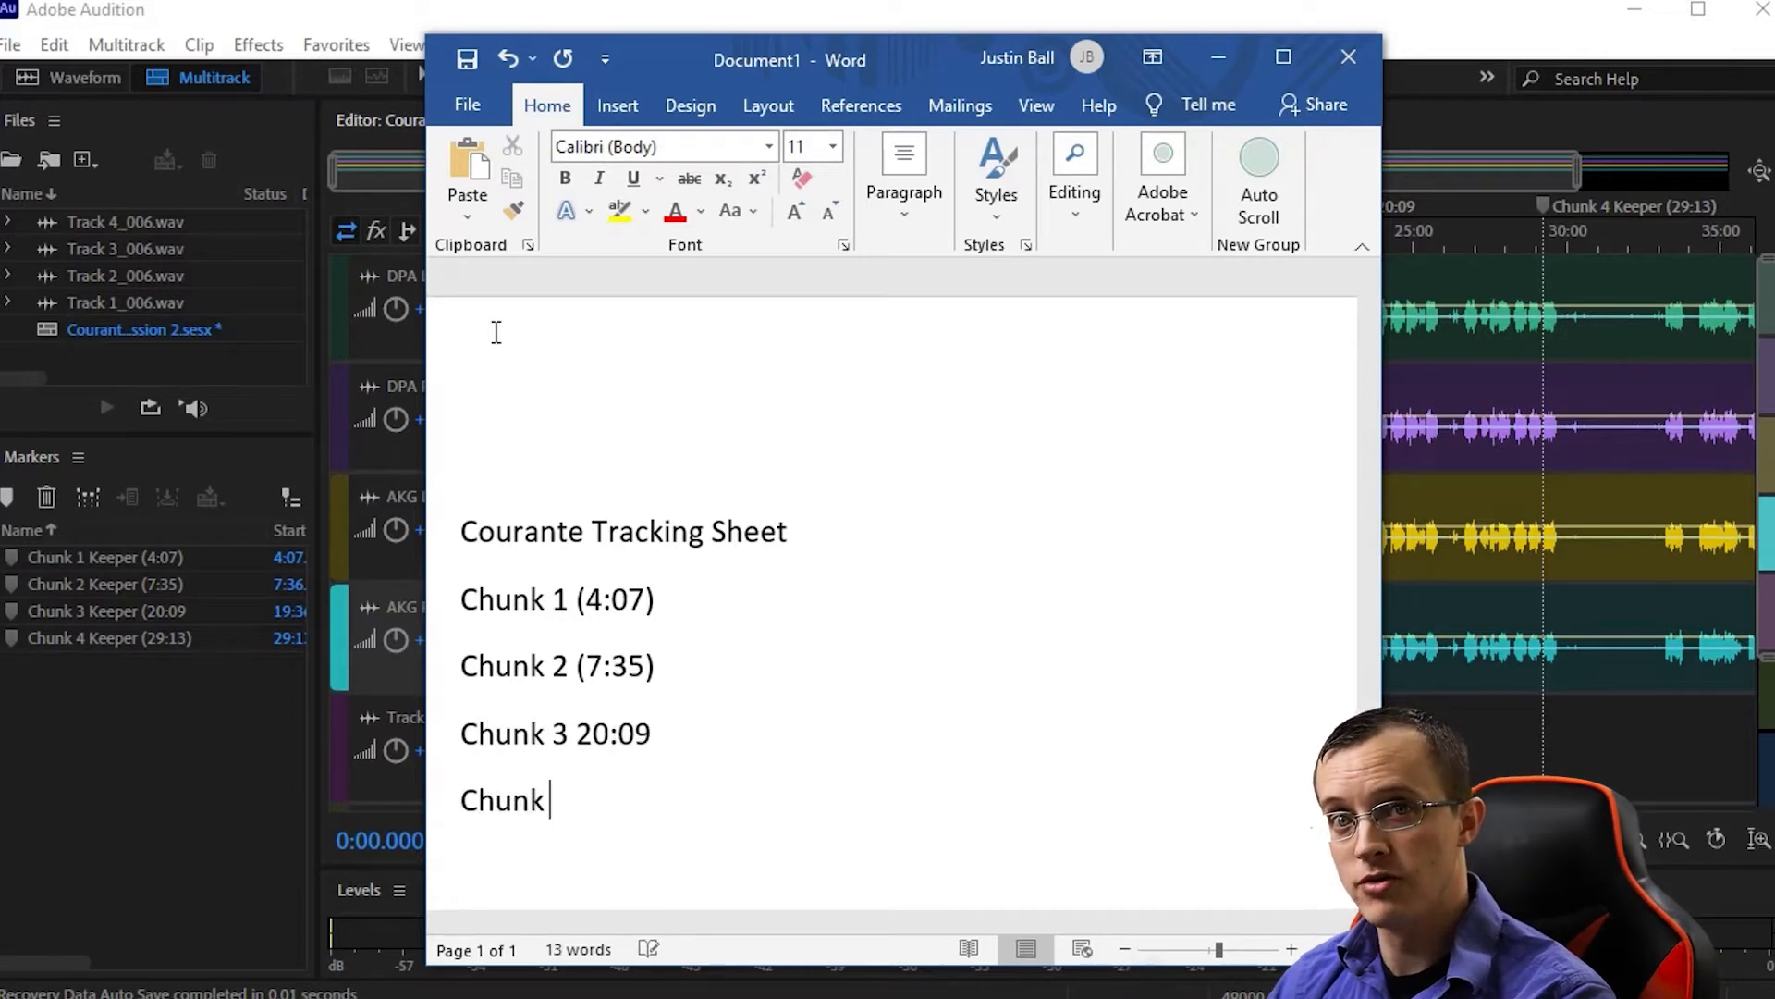
type("4 29:14")
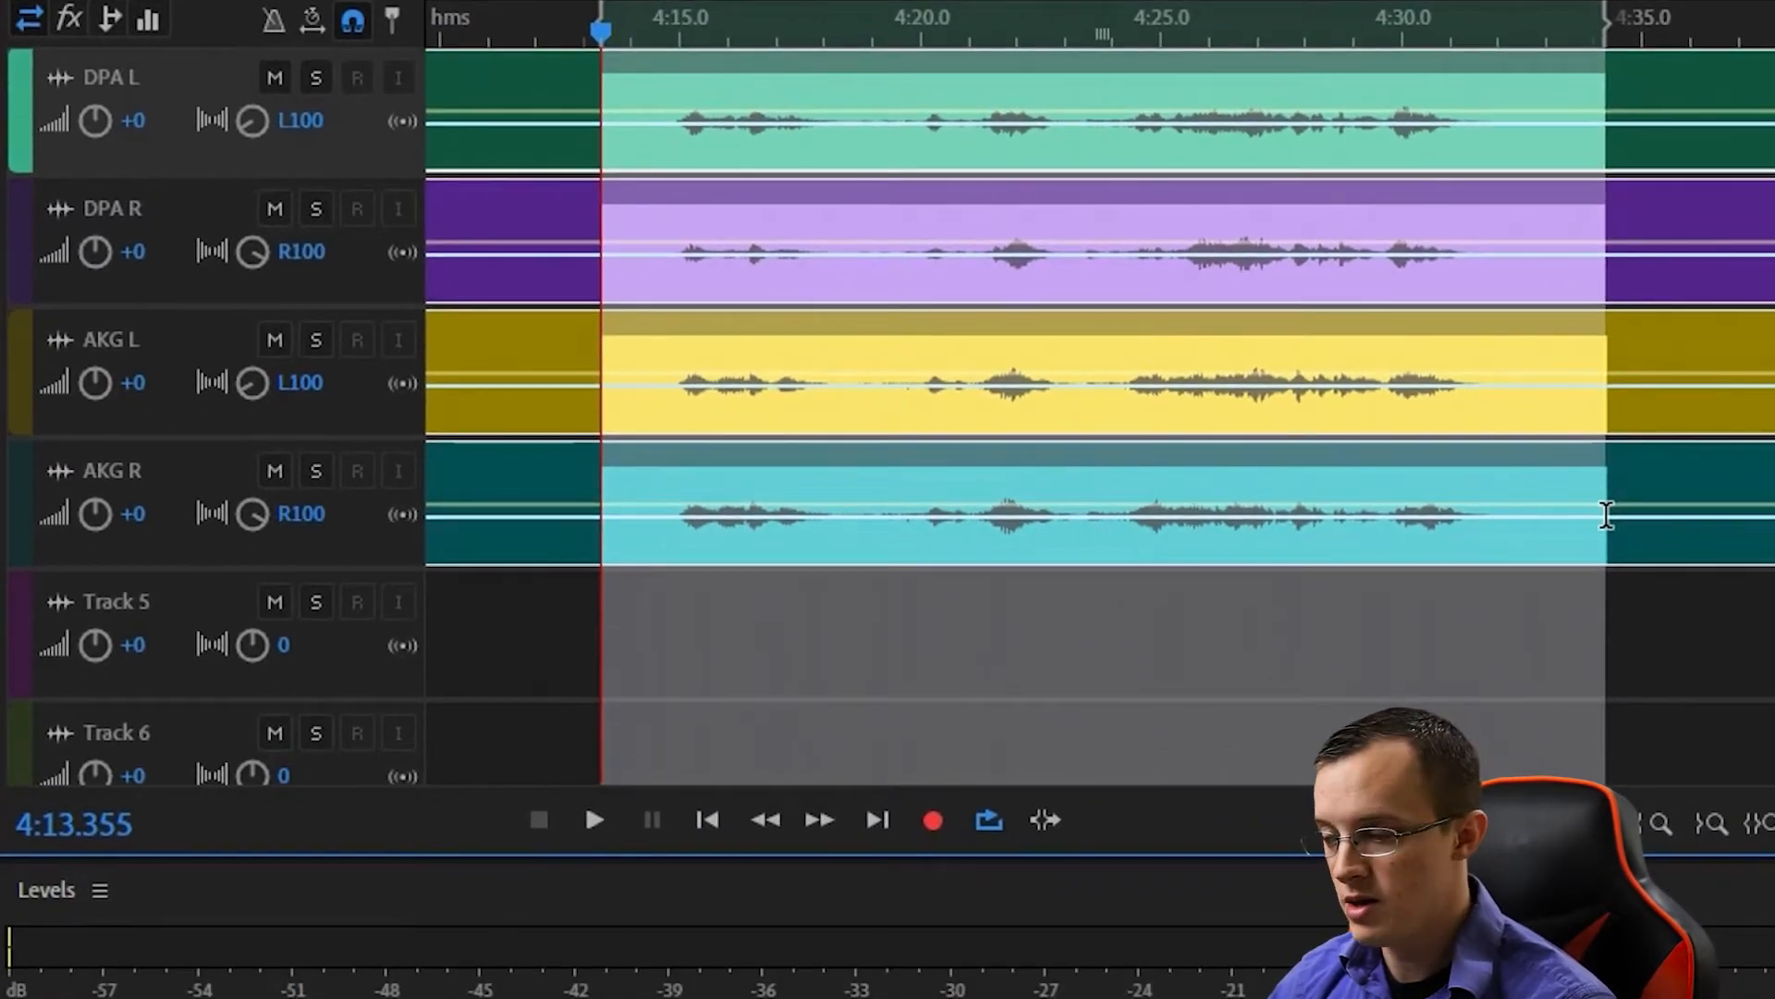
Select the passage from about 4:13 to 4:34 across the marimba tracks
left_click(594, 819)
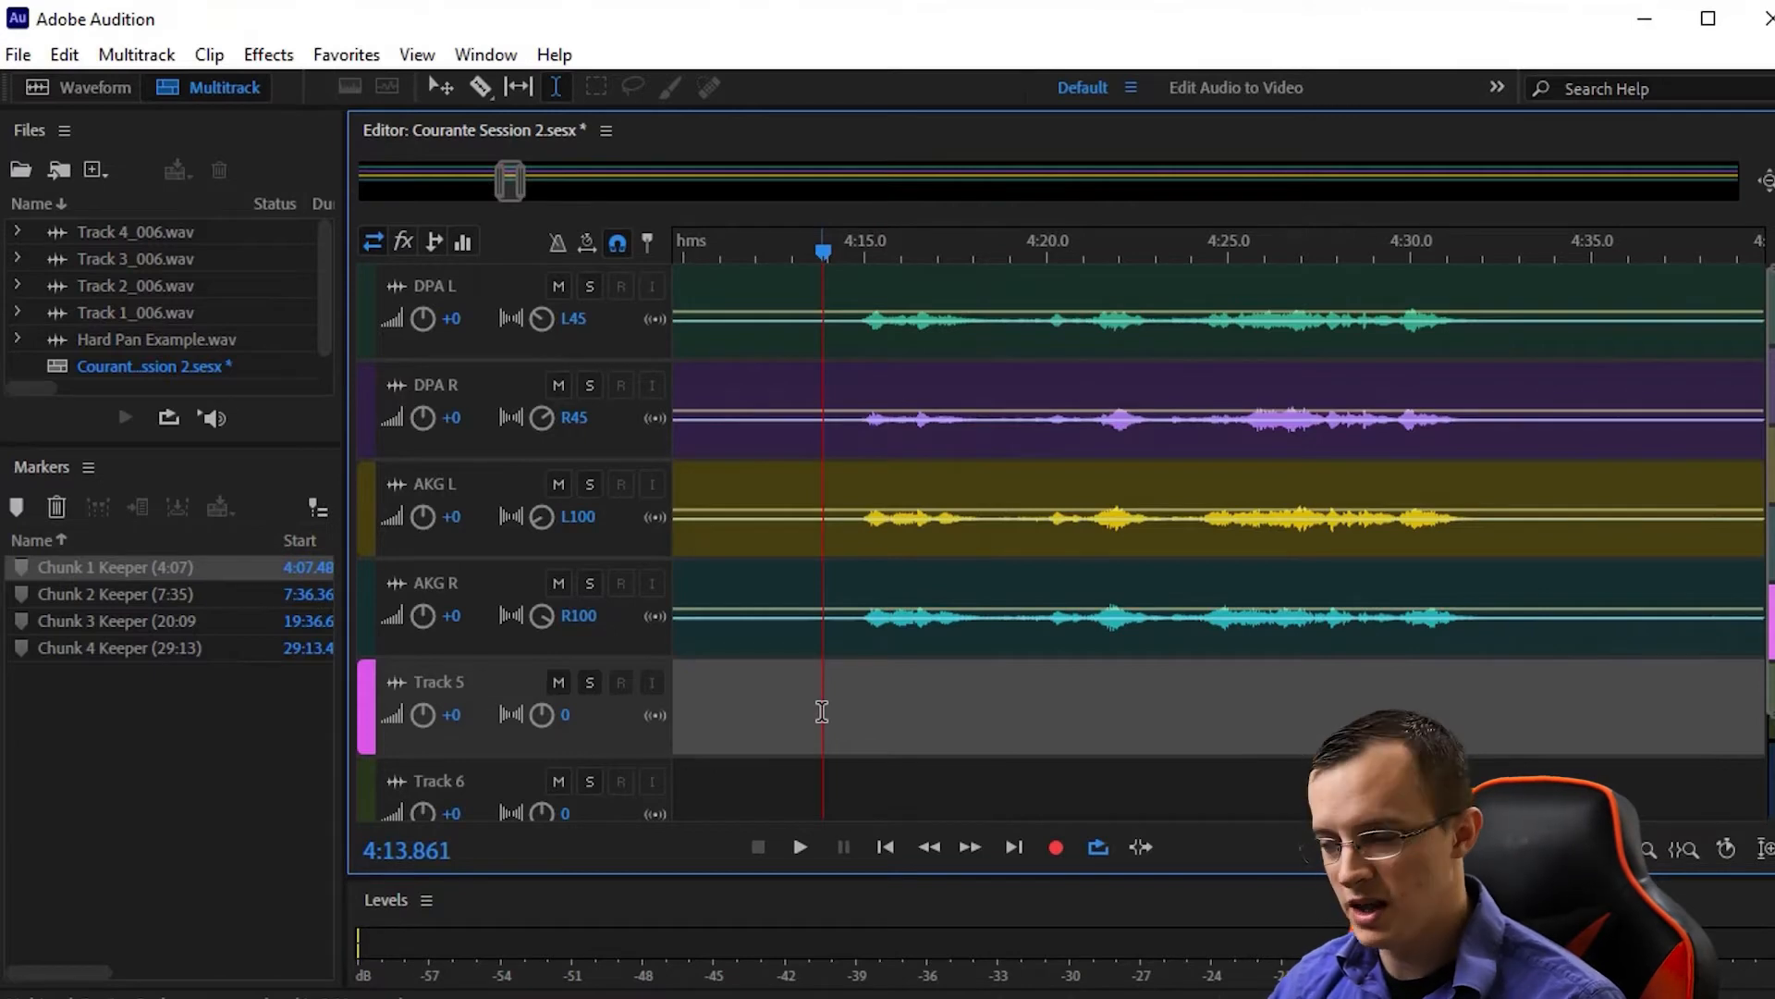
Zoom out so the whole session through the Chunk 4 marker is visible
left_click(18, 53)
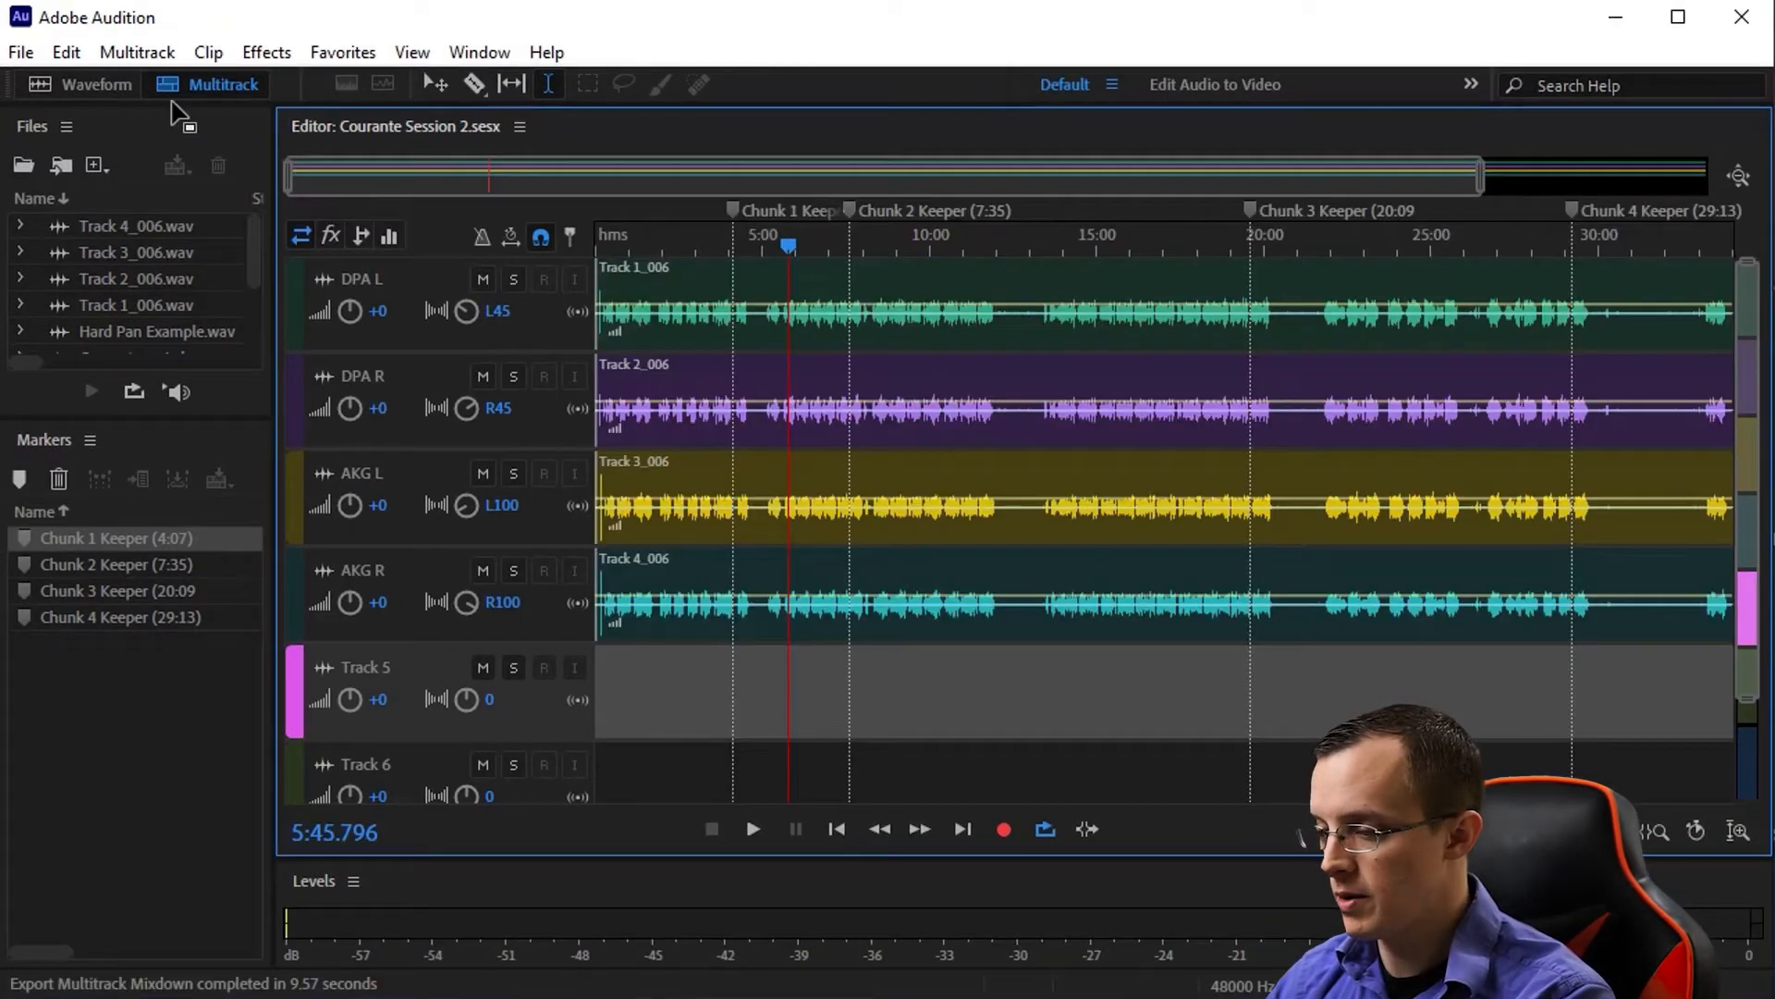
Start an entire-session mixdown export and choose the Mixdown folder as its destination
left_click(18, 52)
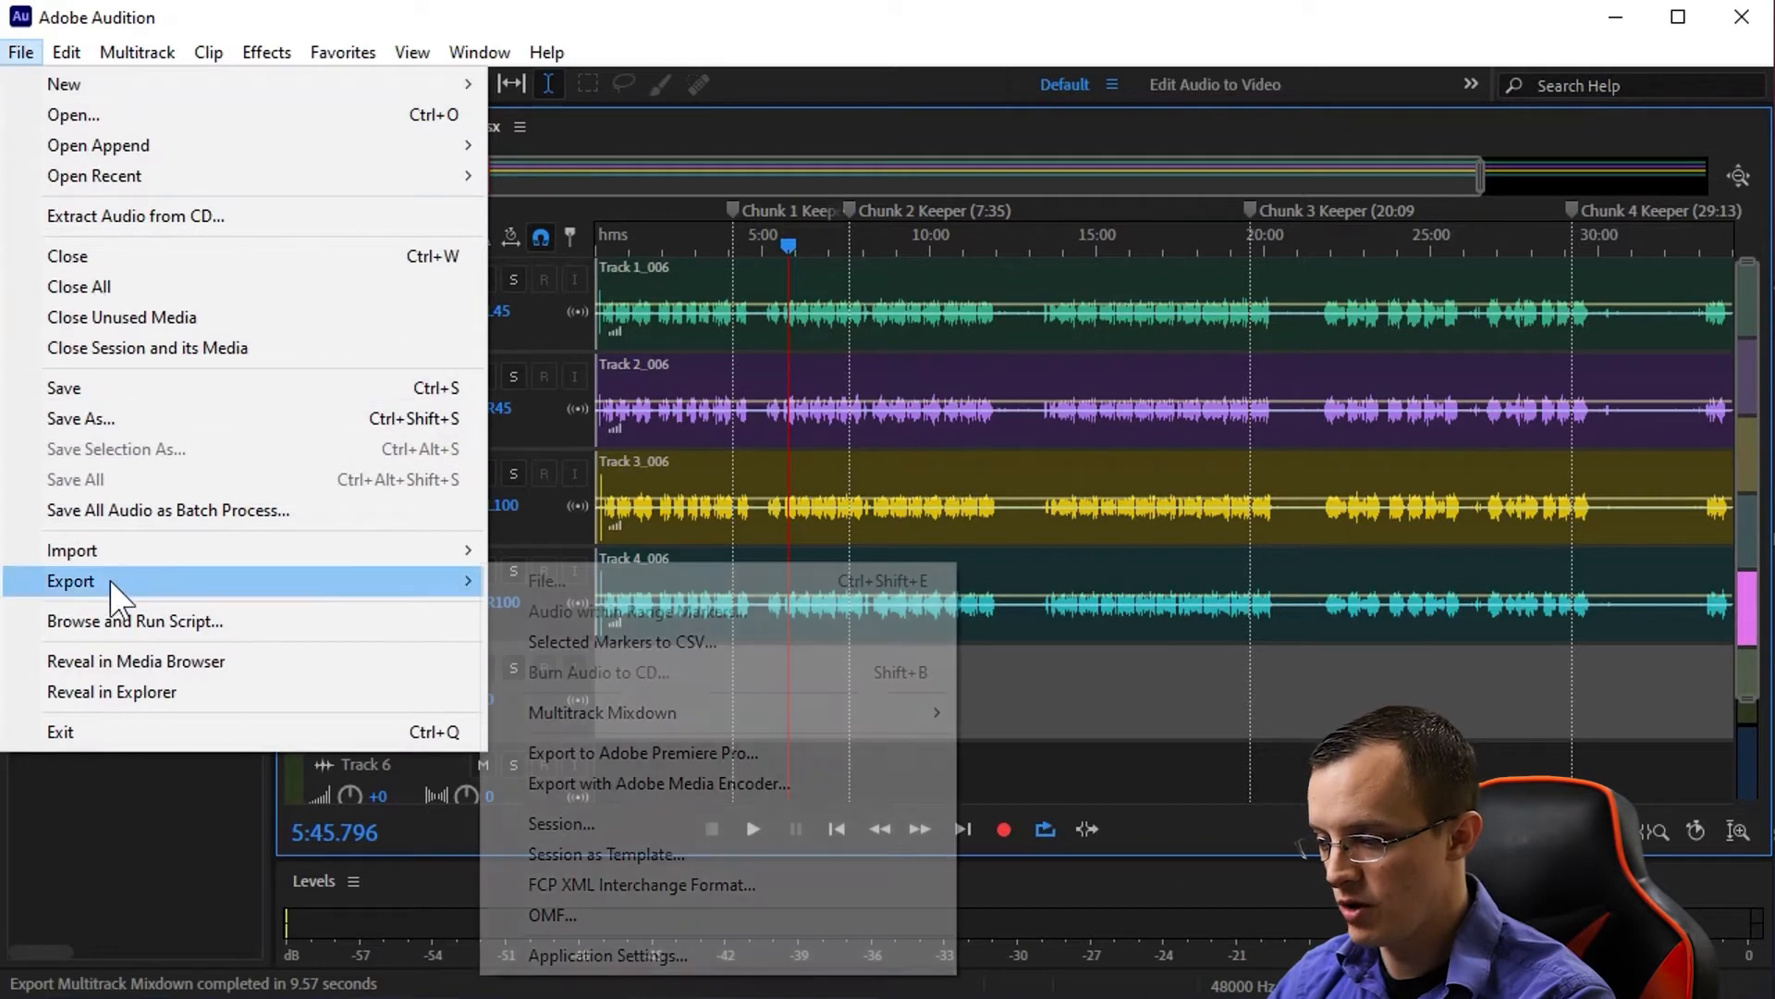
mouse_move(603, 712)
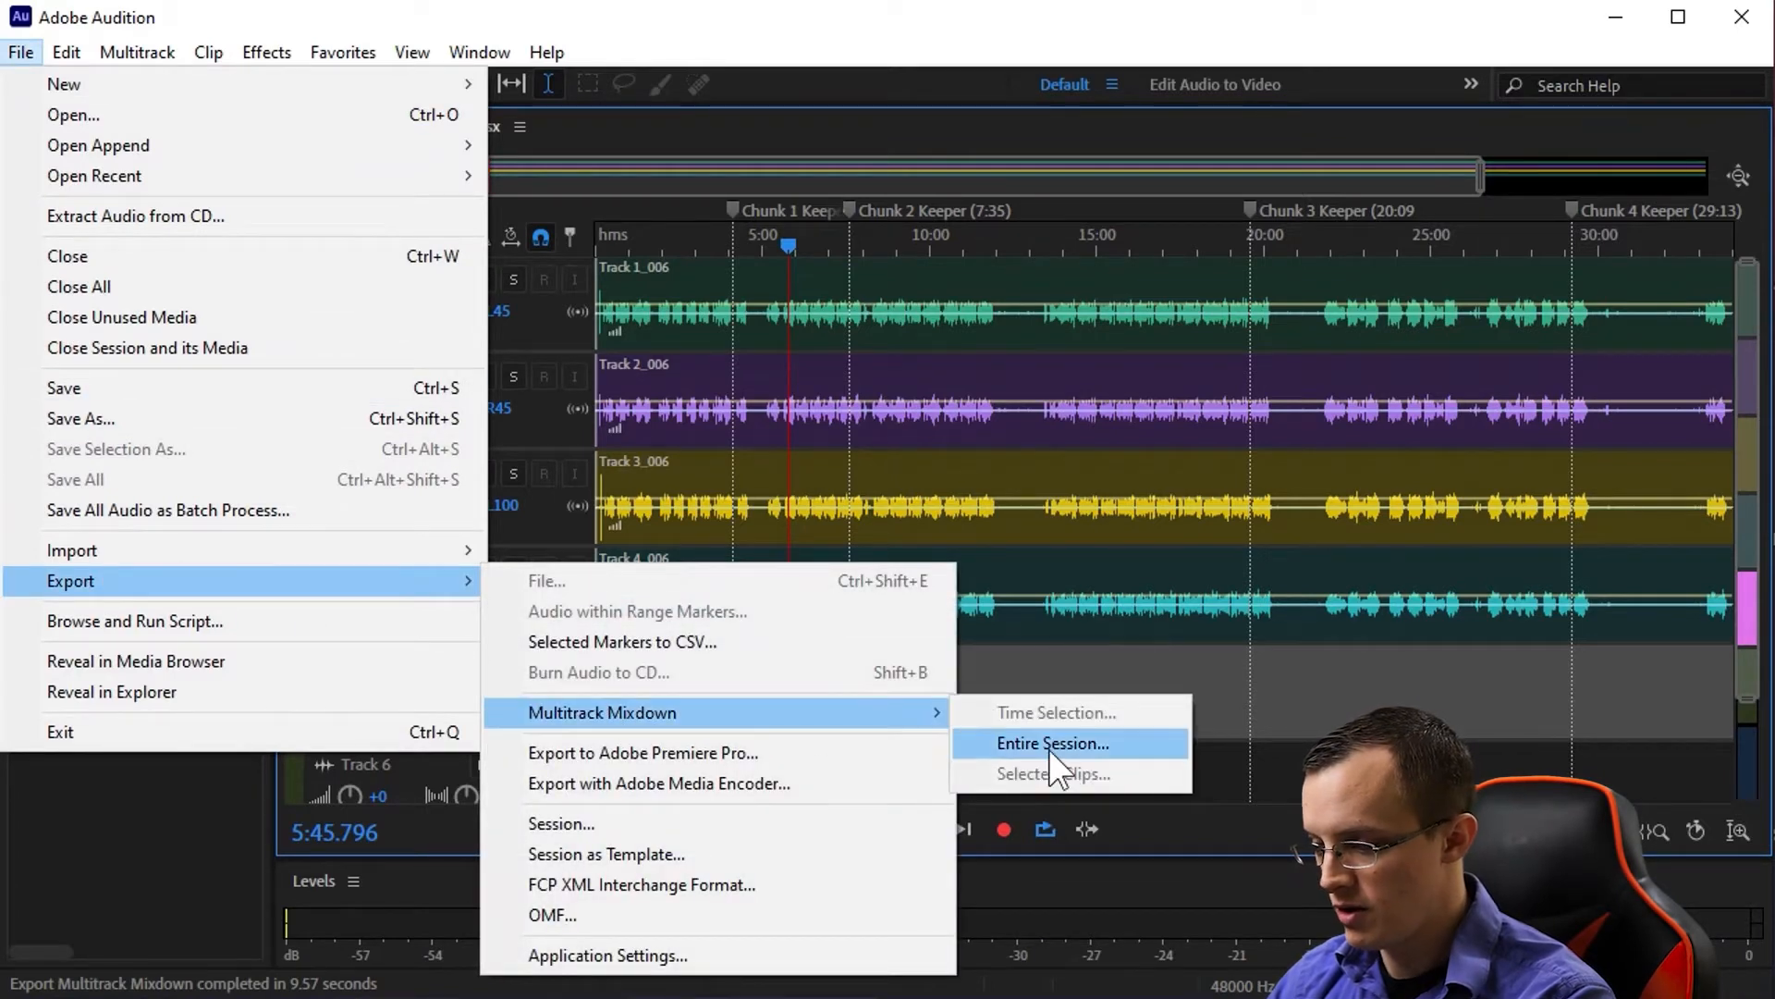
left_click(1052, 743)
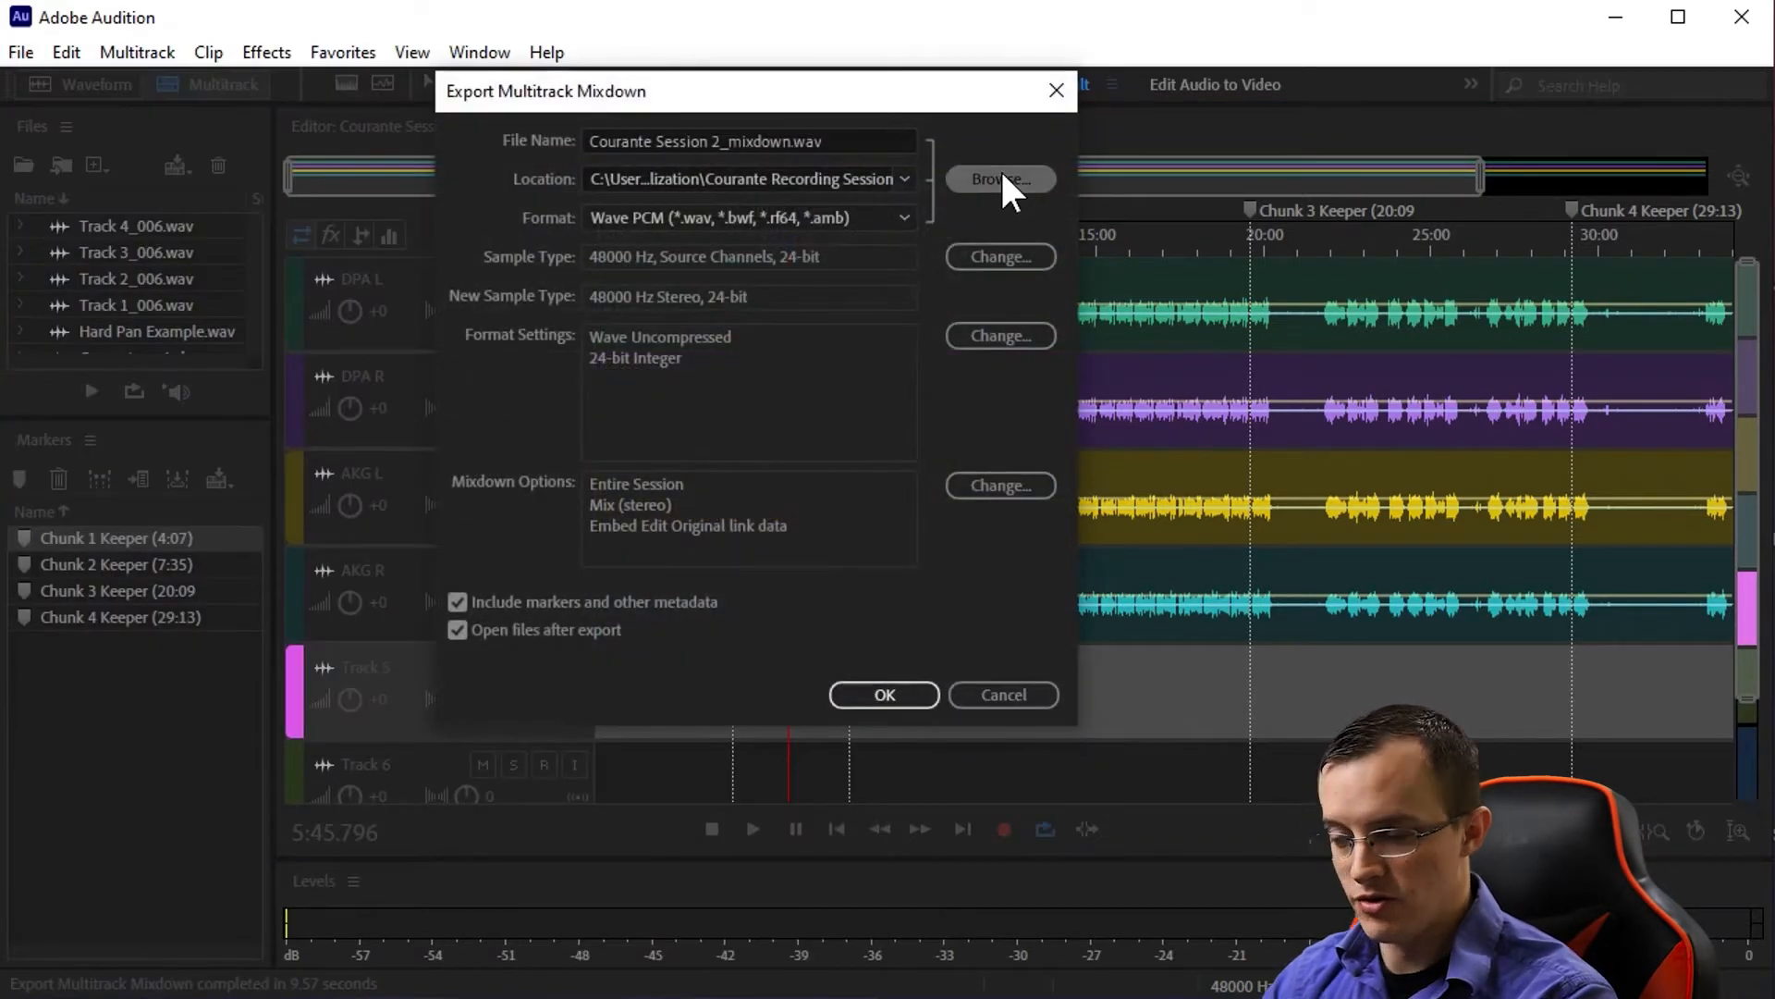
left_click(999, 179)
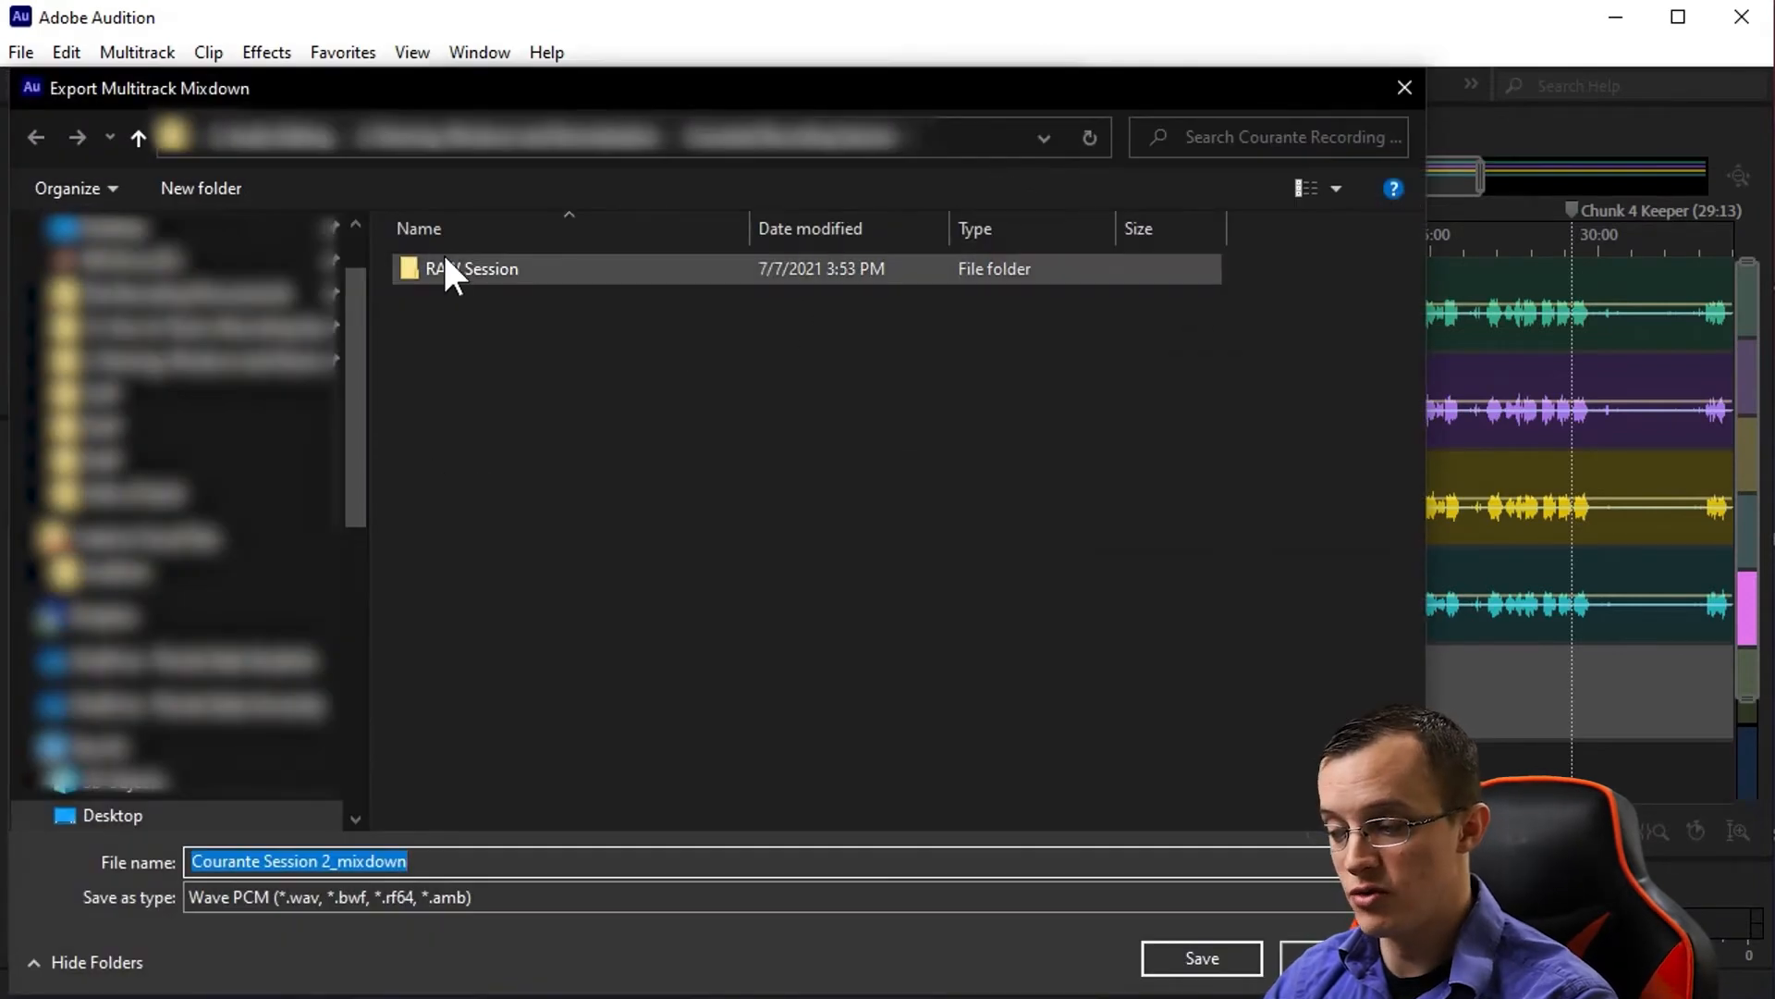
left_click(510, 453)
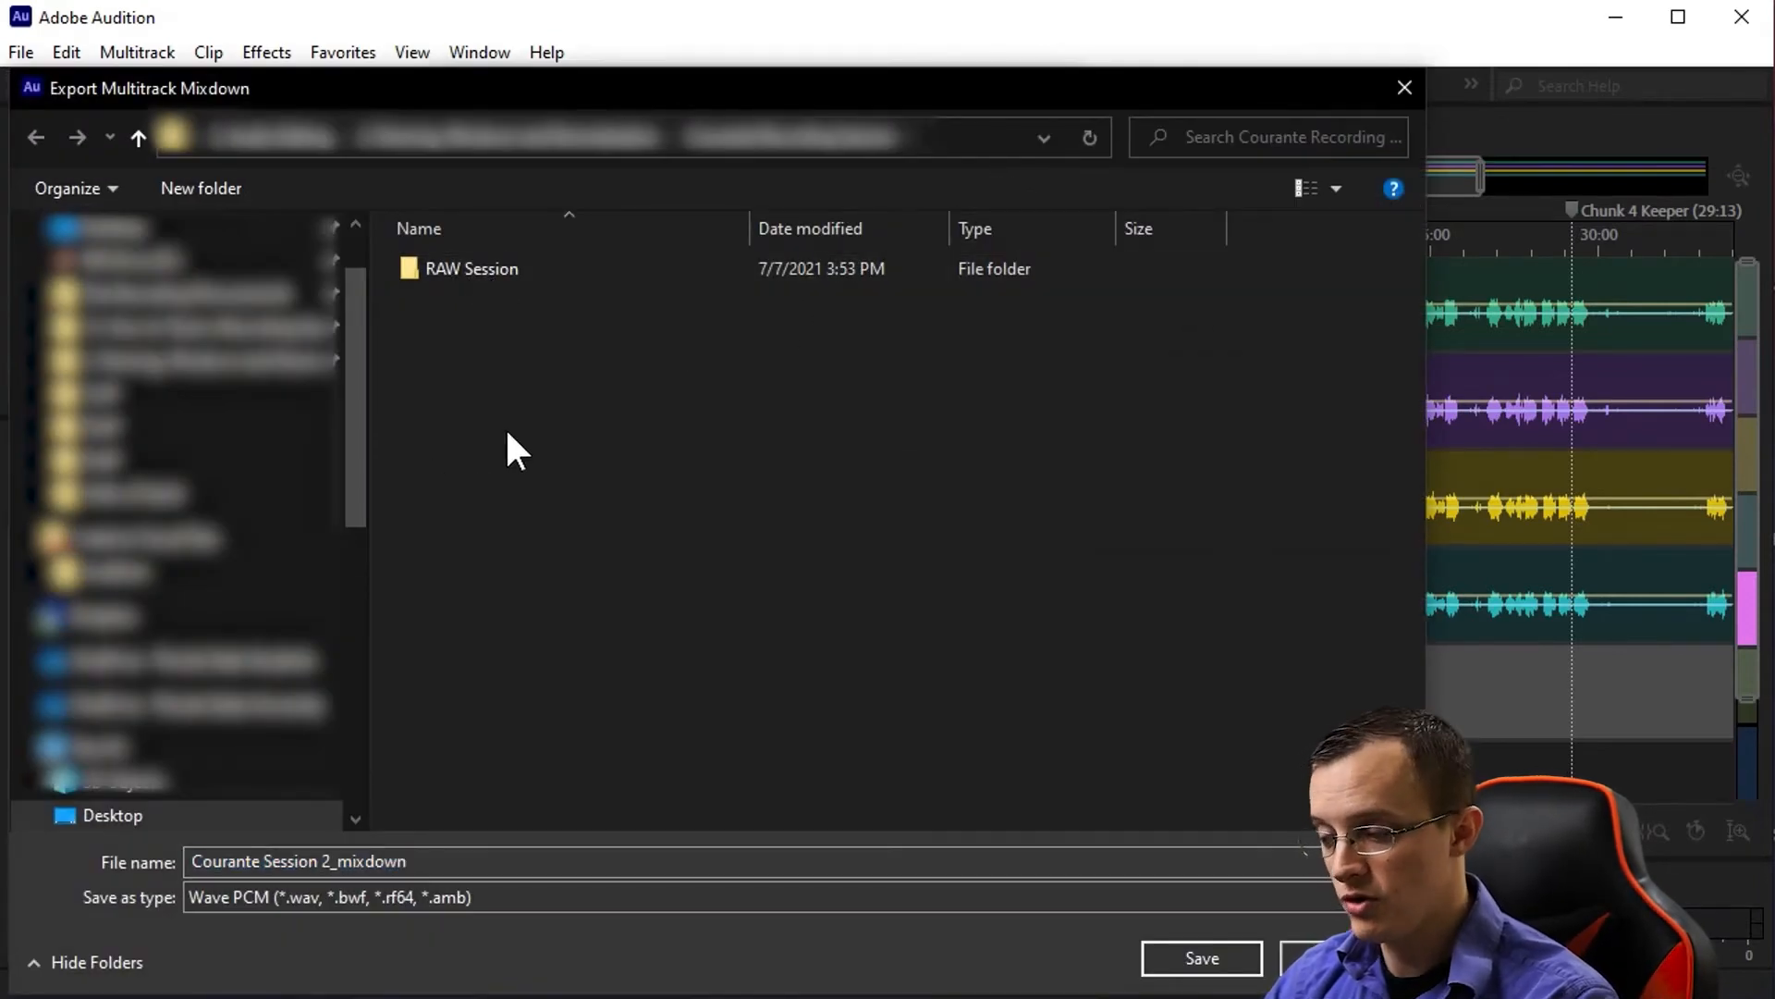
left_click(199, 188)
type("Mixdown")
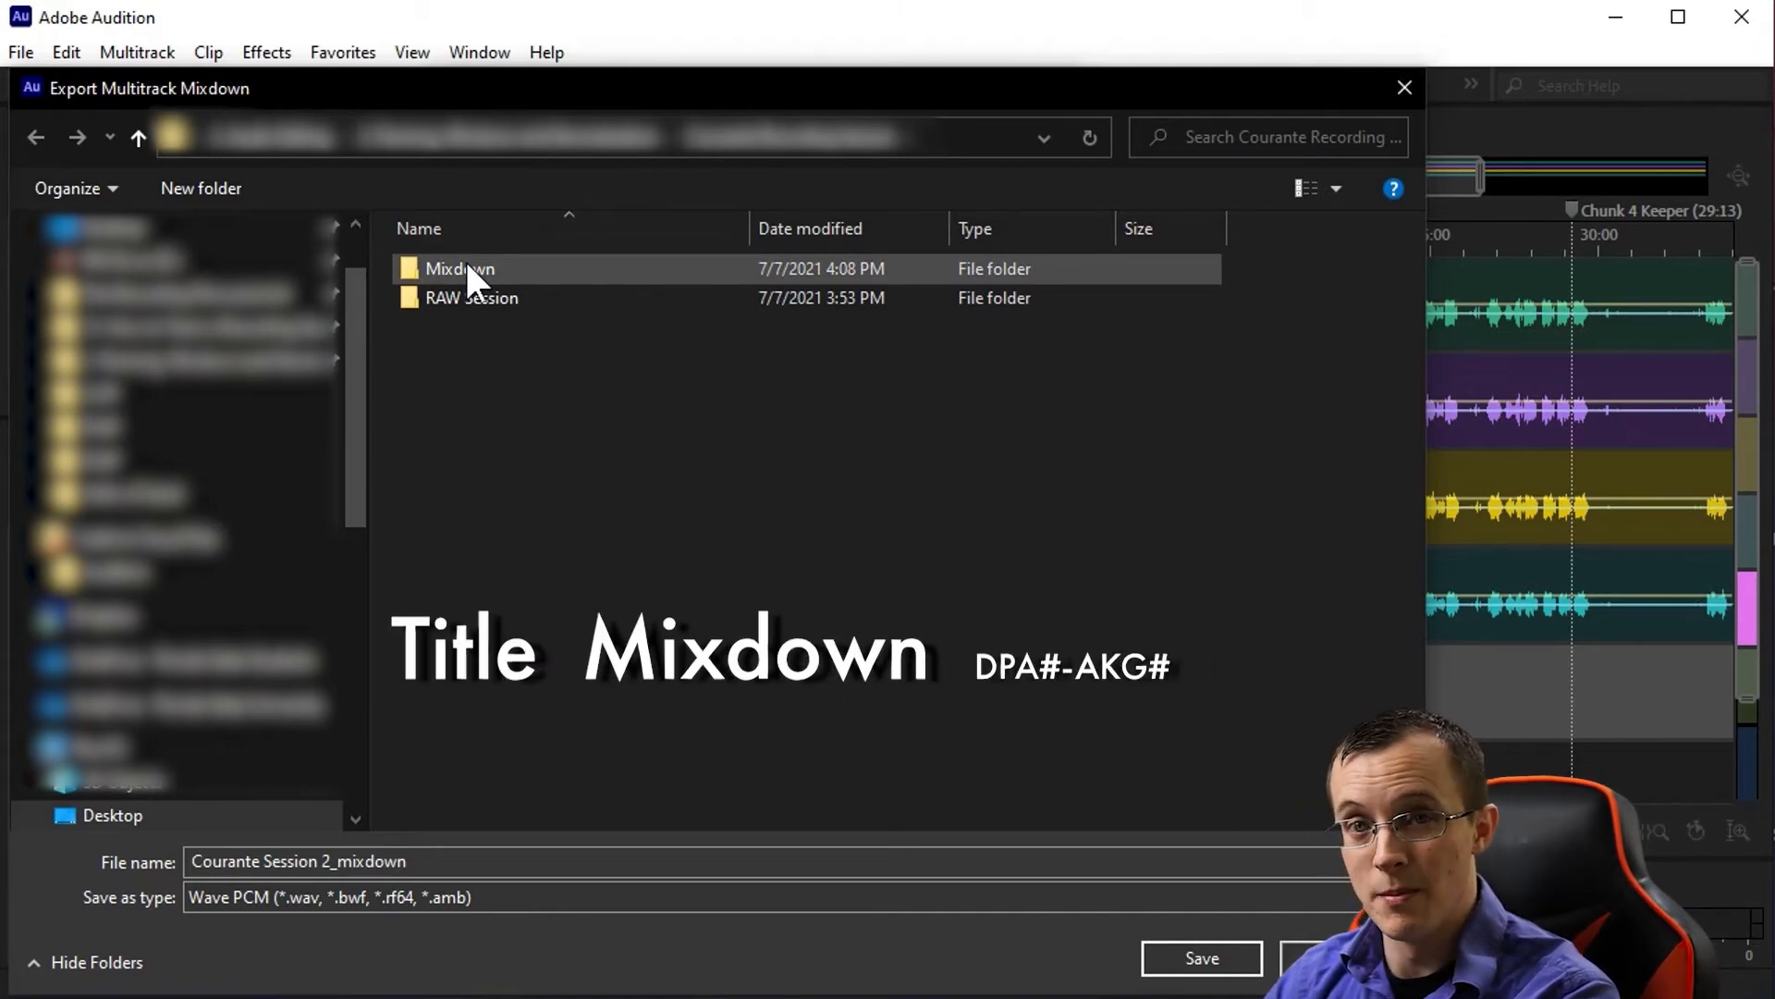
double_click(461, 268)
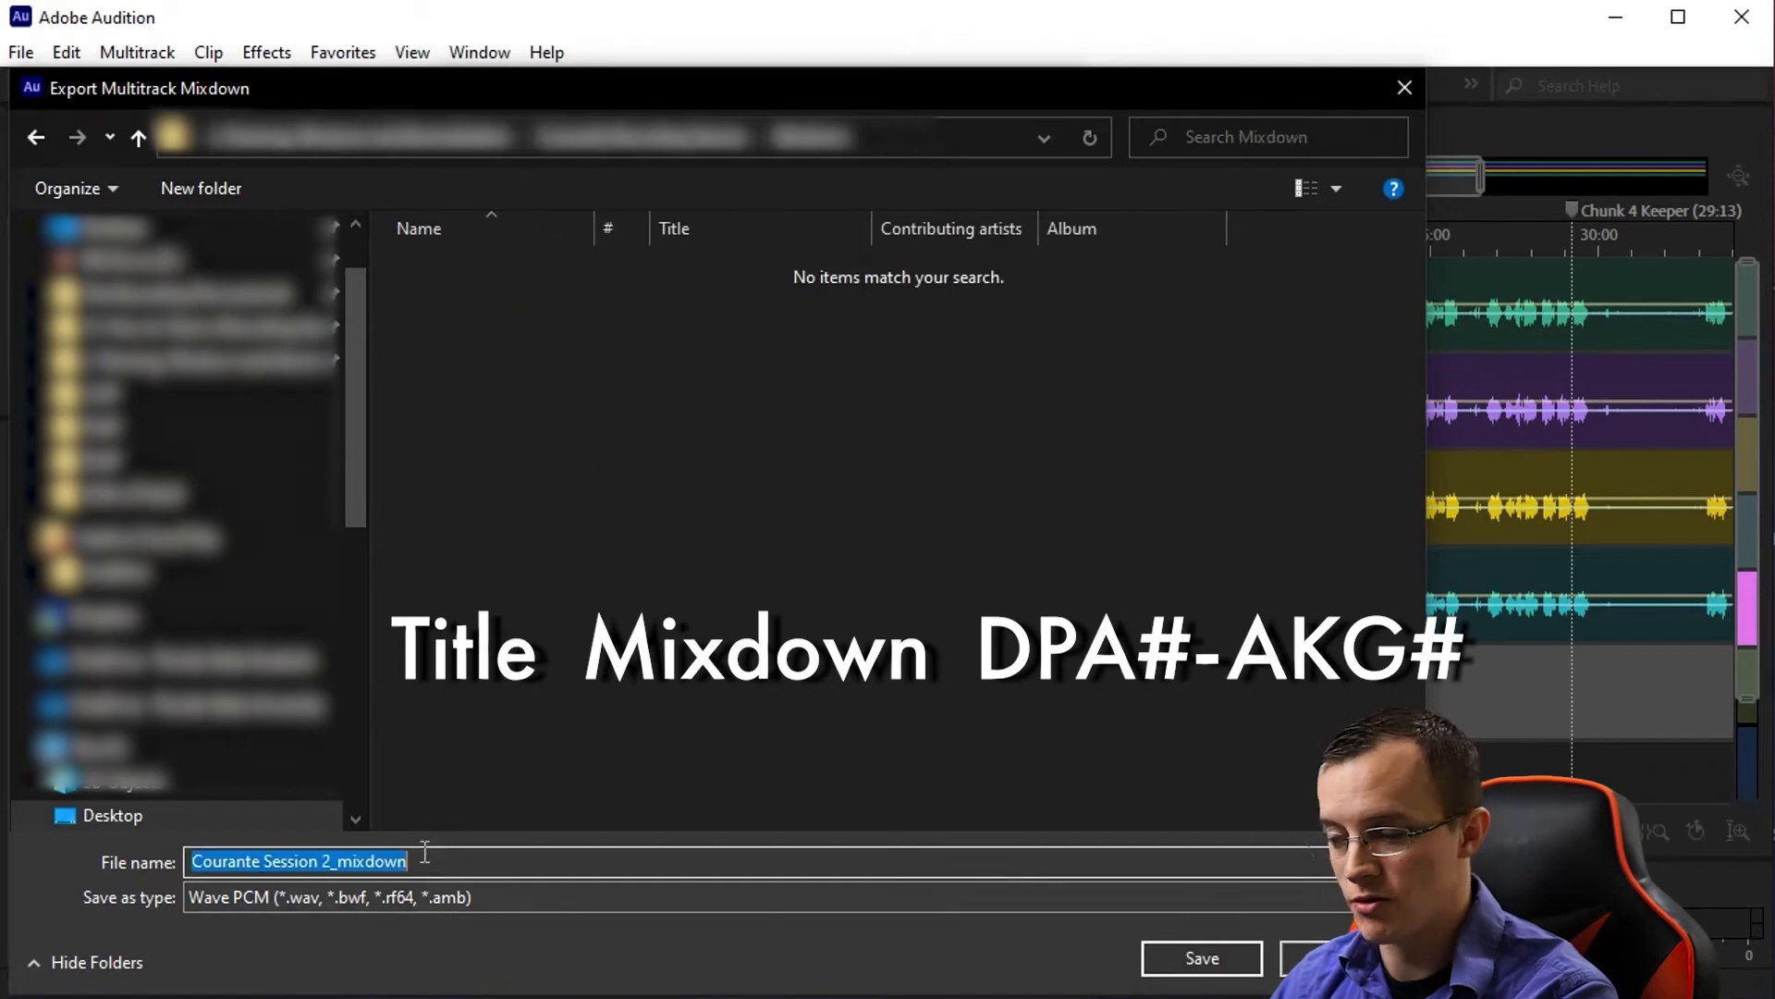
Name the export 'Courante mixdown DPA(100) AKG(45)' and confirm the location
type("Courante mixd")
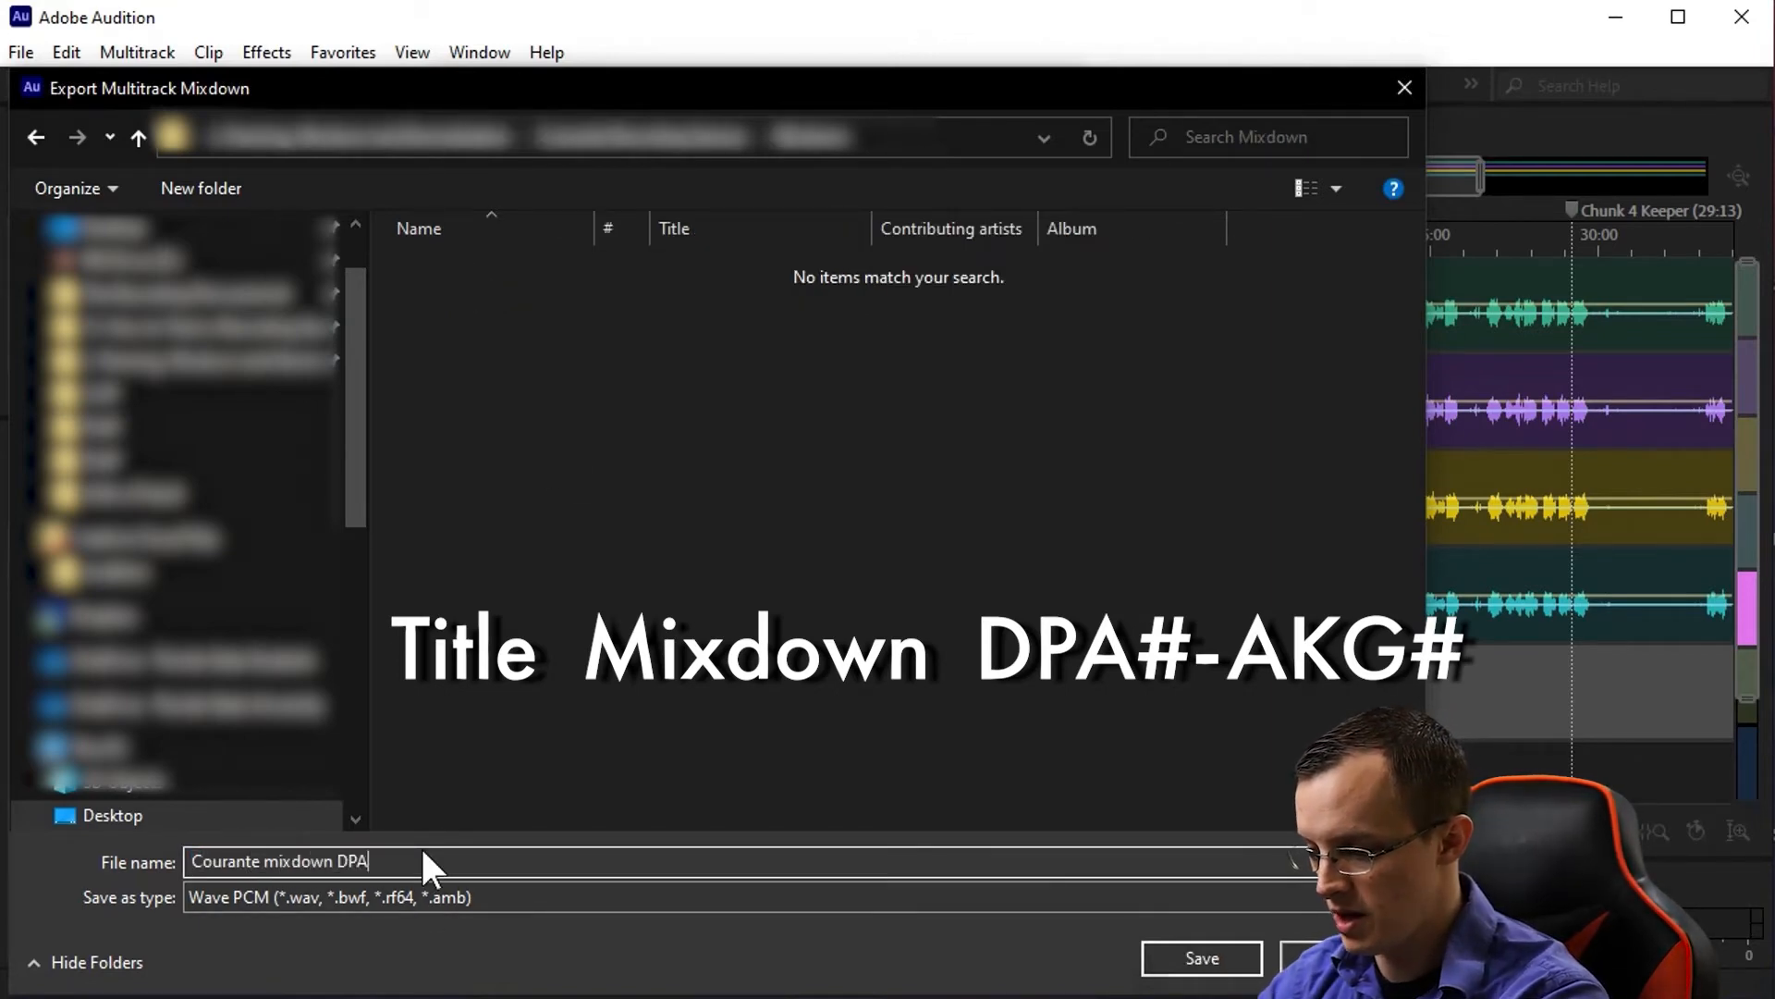
type("(100) AKG")
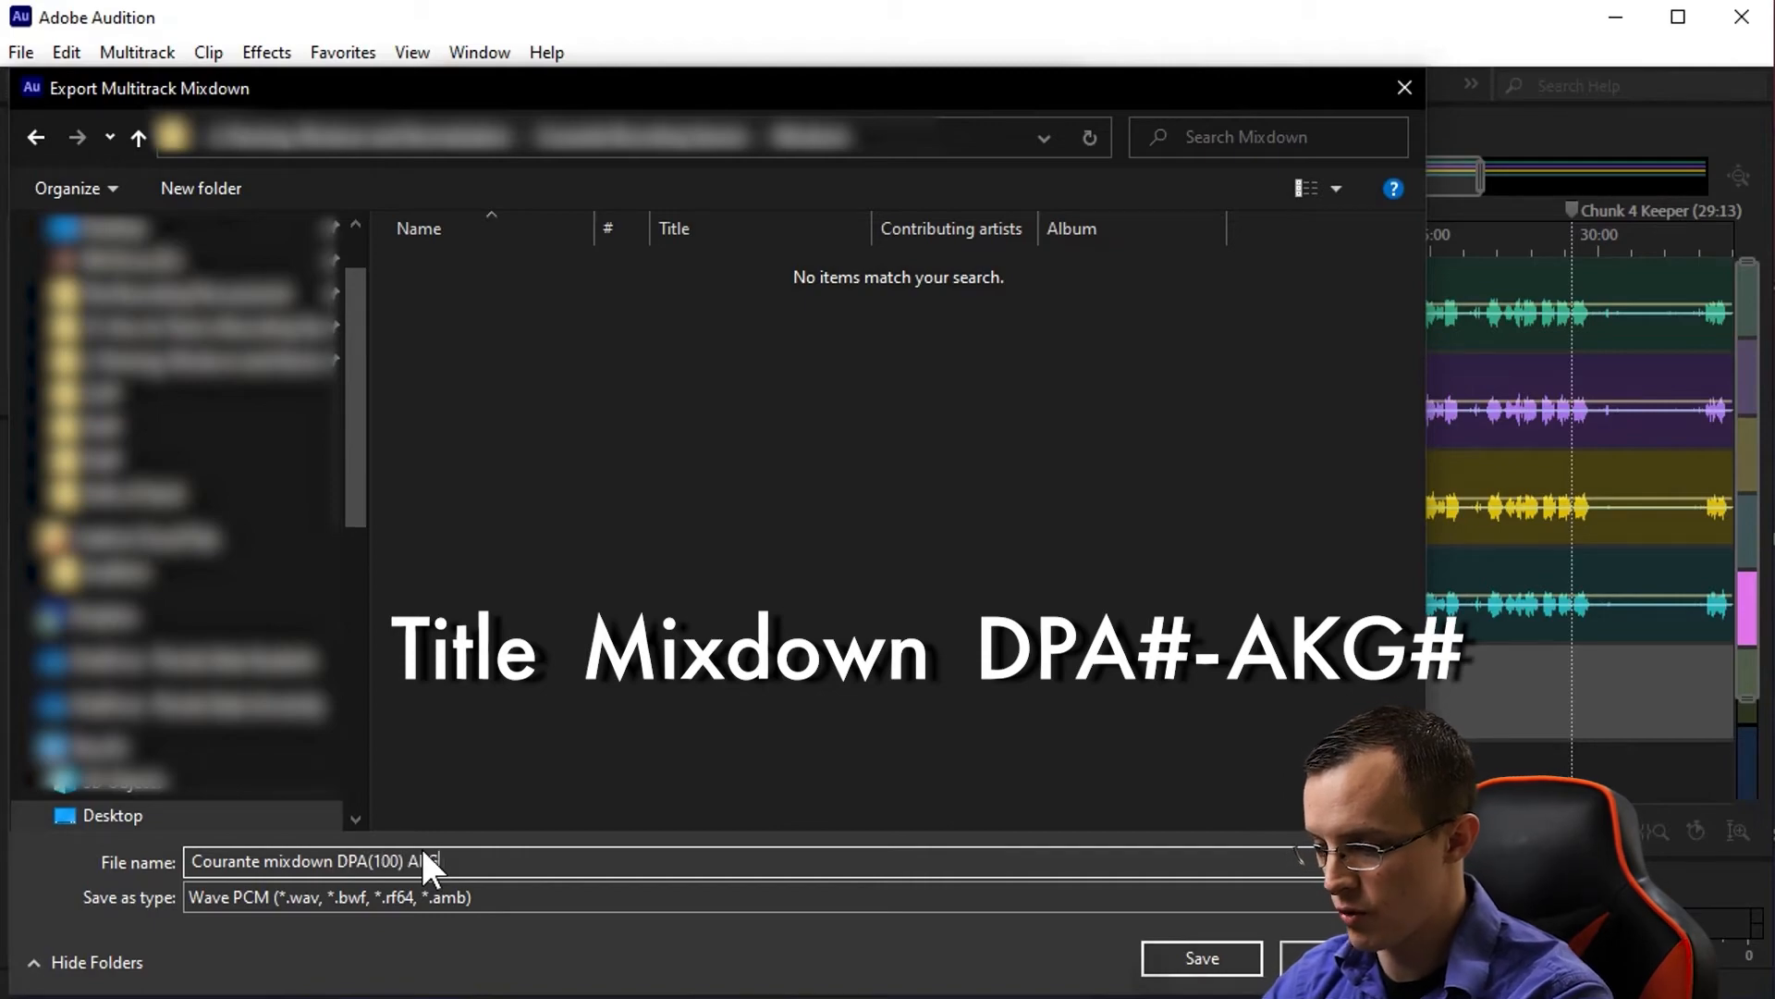
left_click(1200, 958)
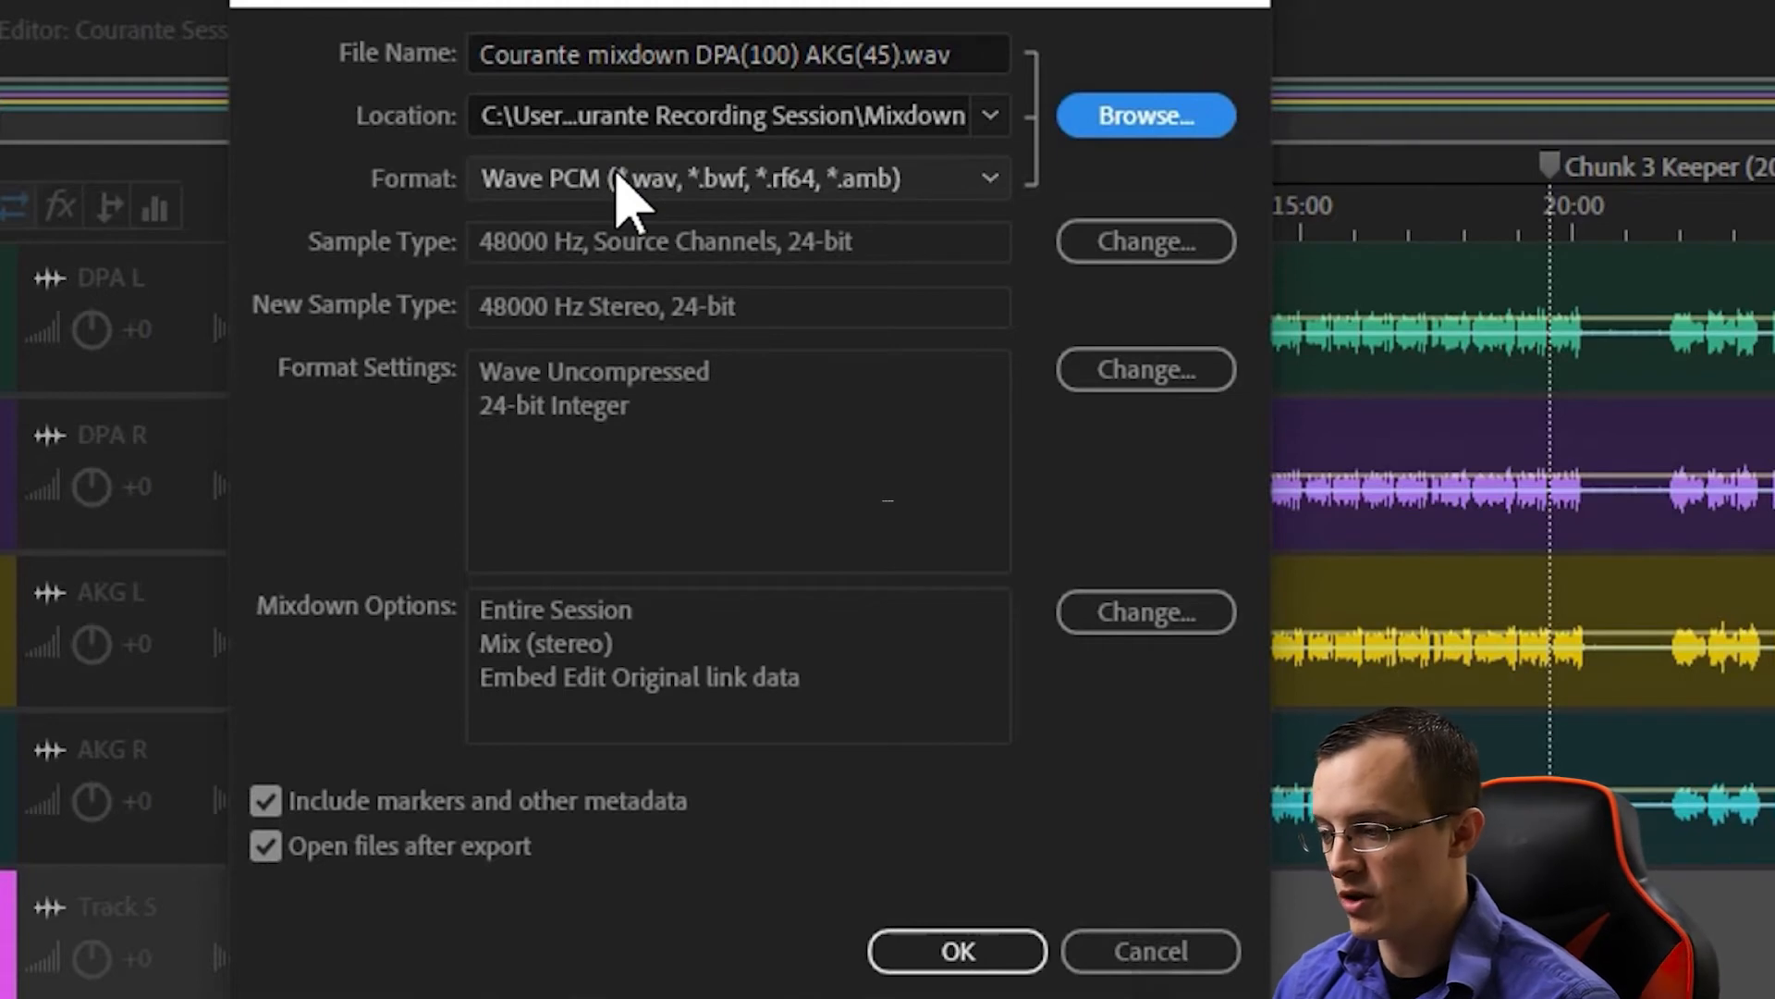
Export the stereo mixdown to Courante mixdown DPA(100) AKG(45).wav
left_click(956, 950)
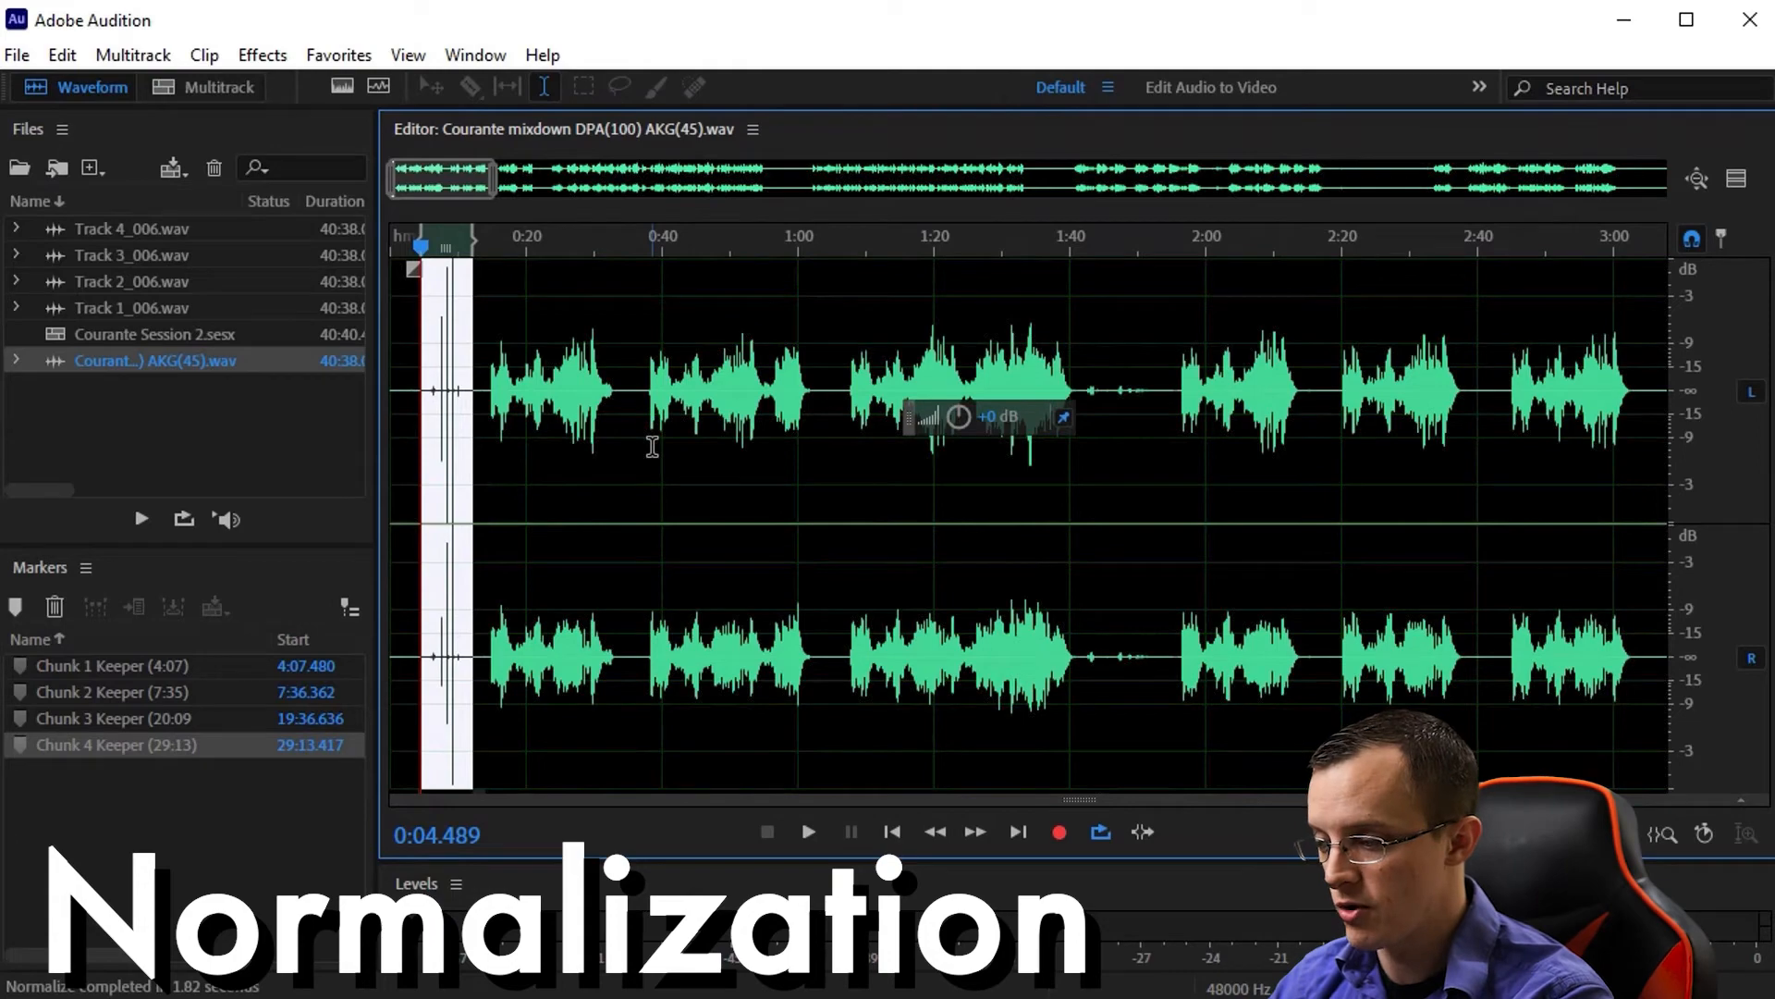
Apply Amplify with a negative gain to lower the slate at the file's start
left_click(261, 54)
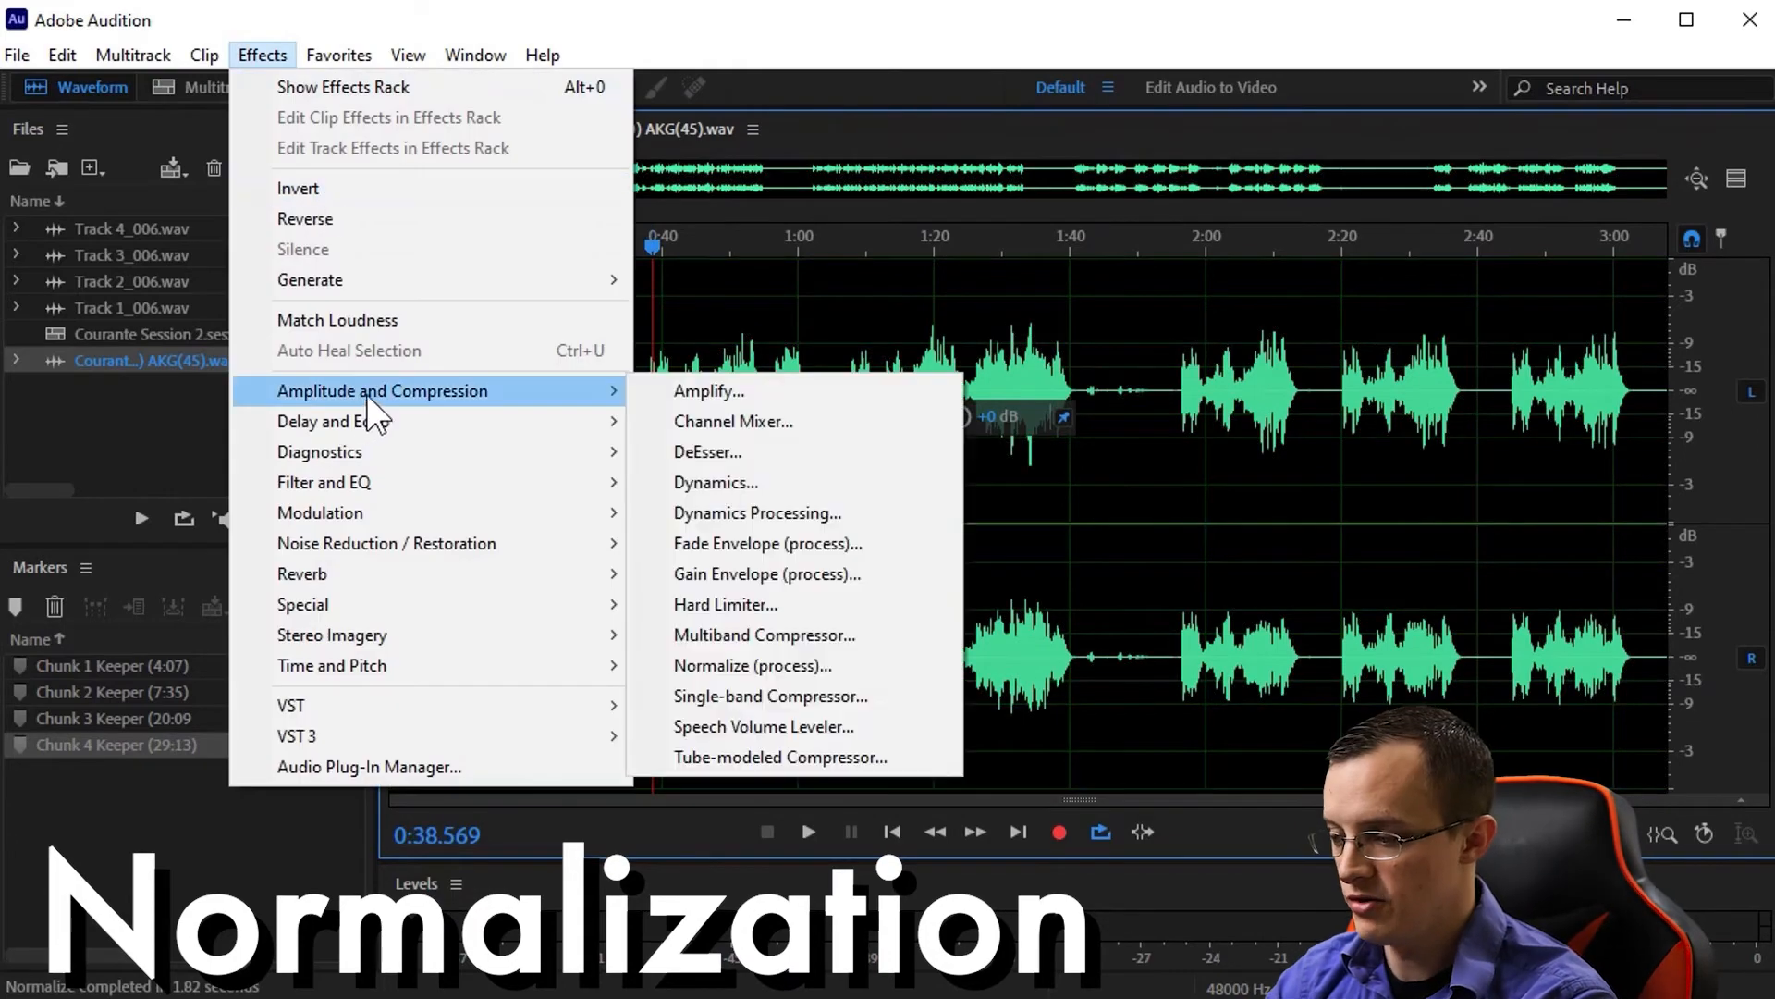
left_click(762, 664)
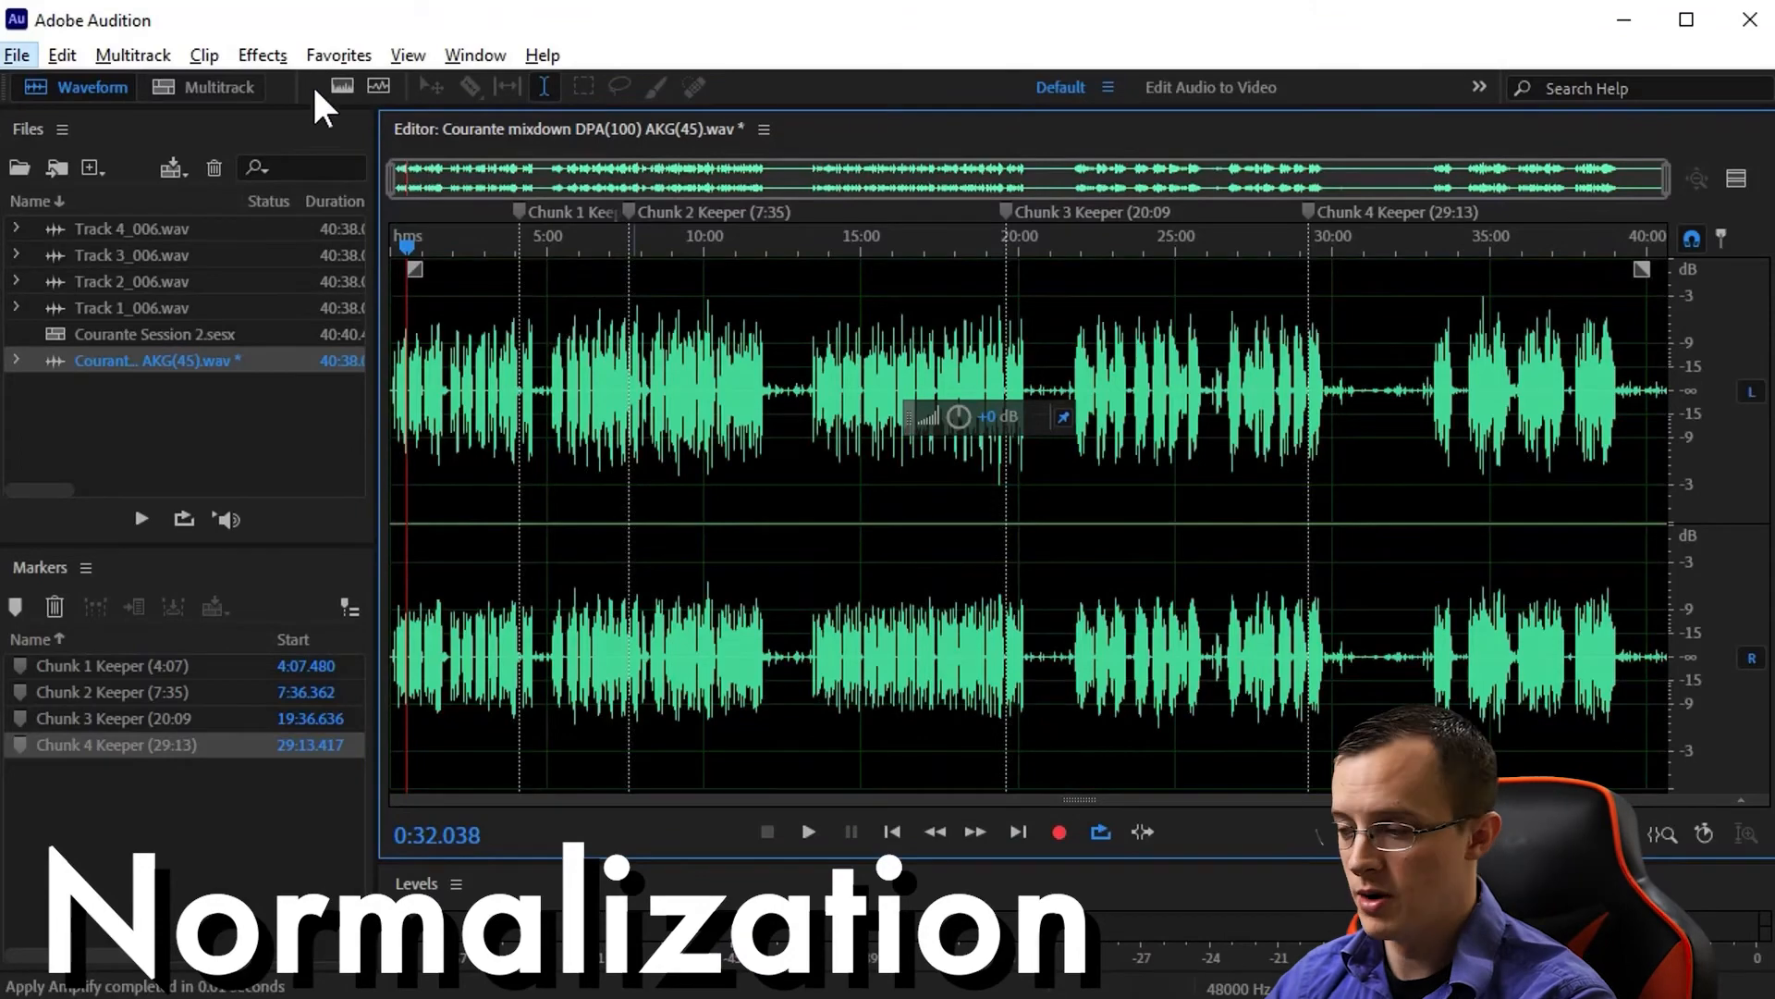
left_click(261, 53)
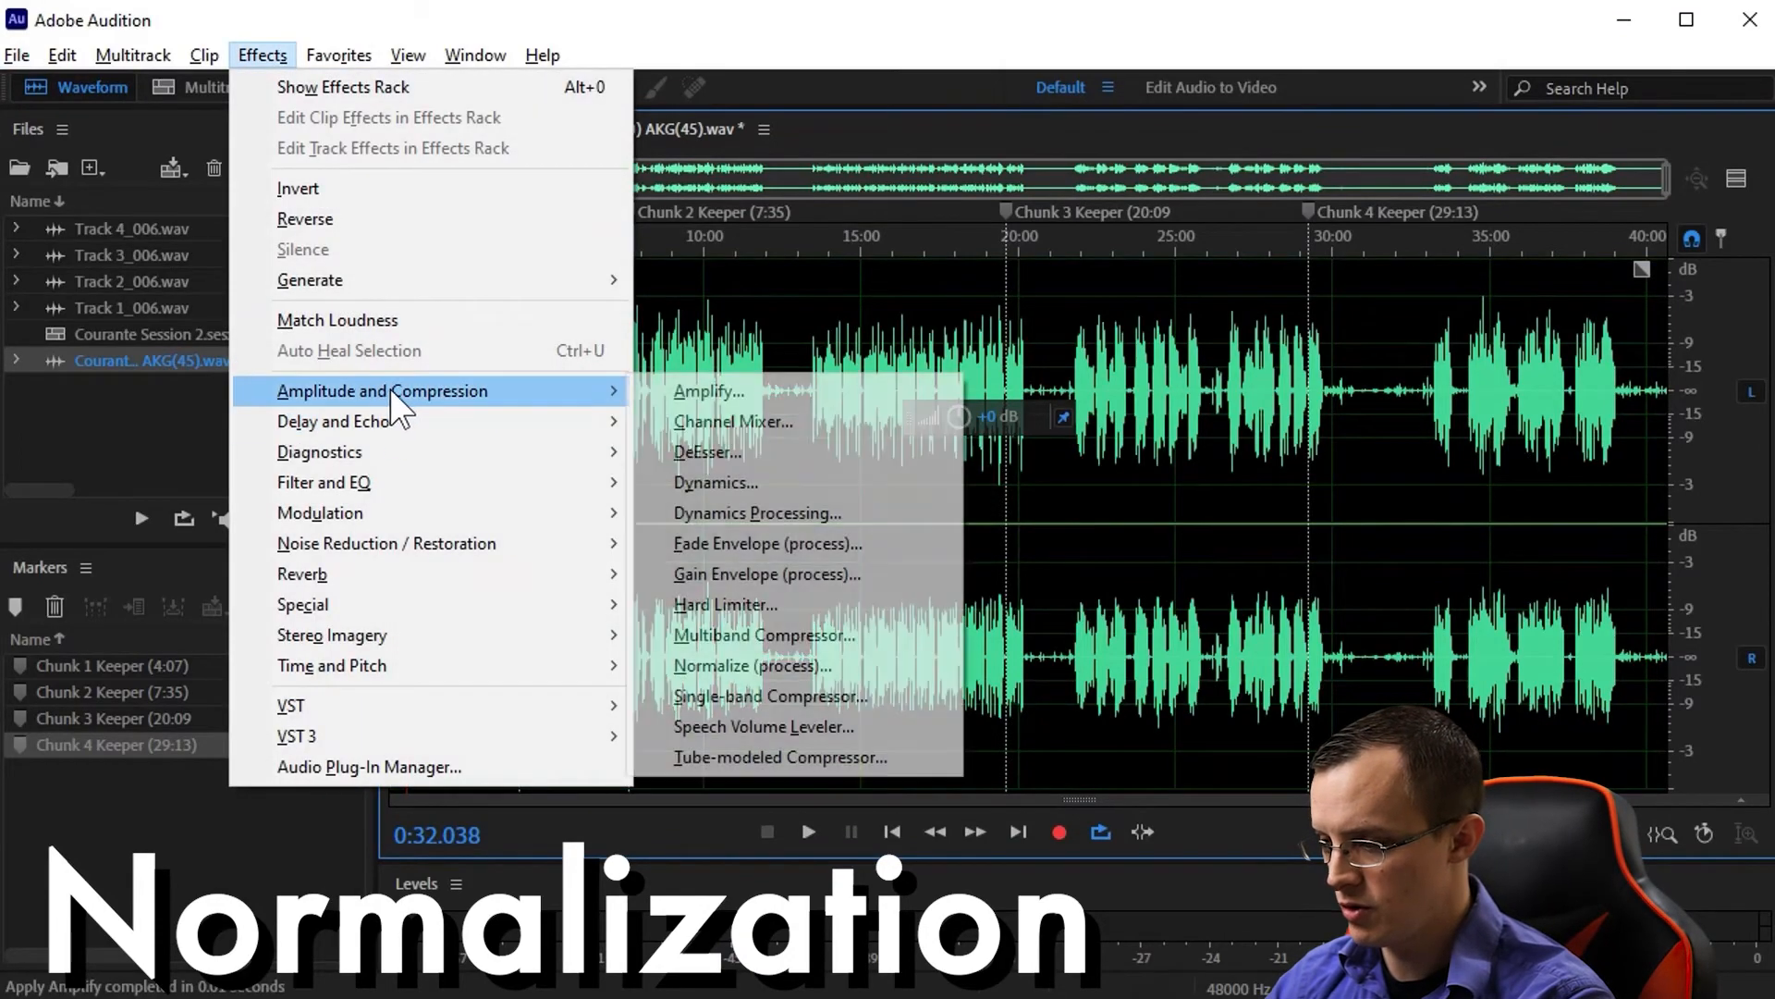
Normalize the whole mixdown file to 85 percent
left_click(760, 666)
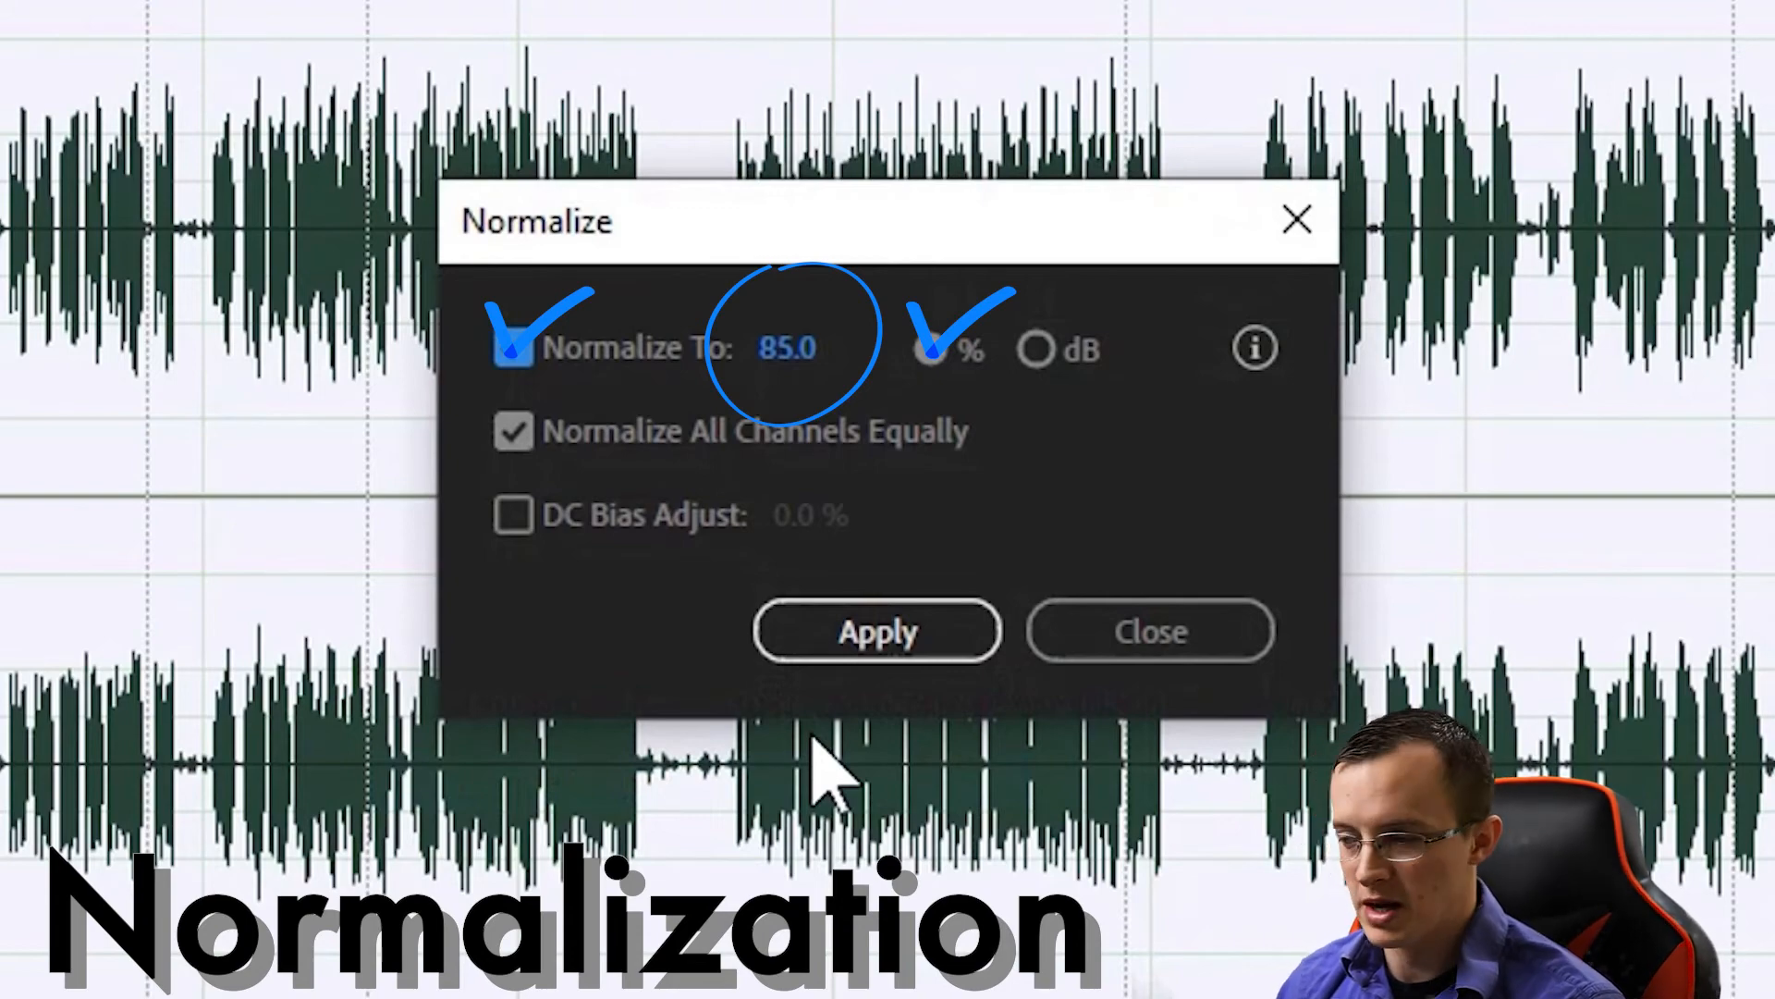
left_click(876, 630)
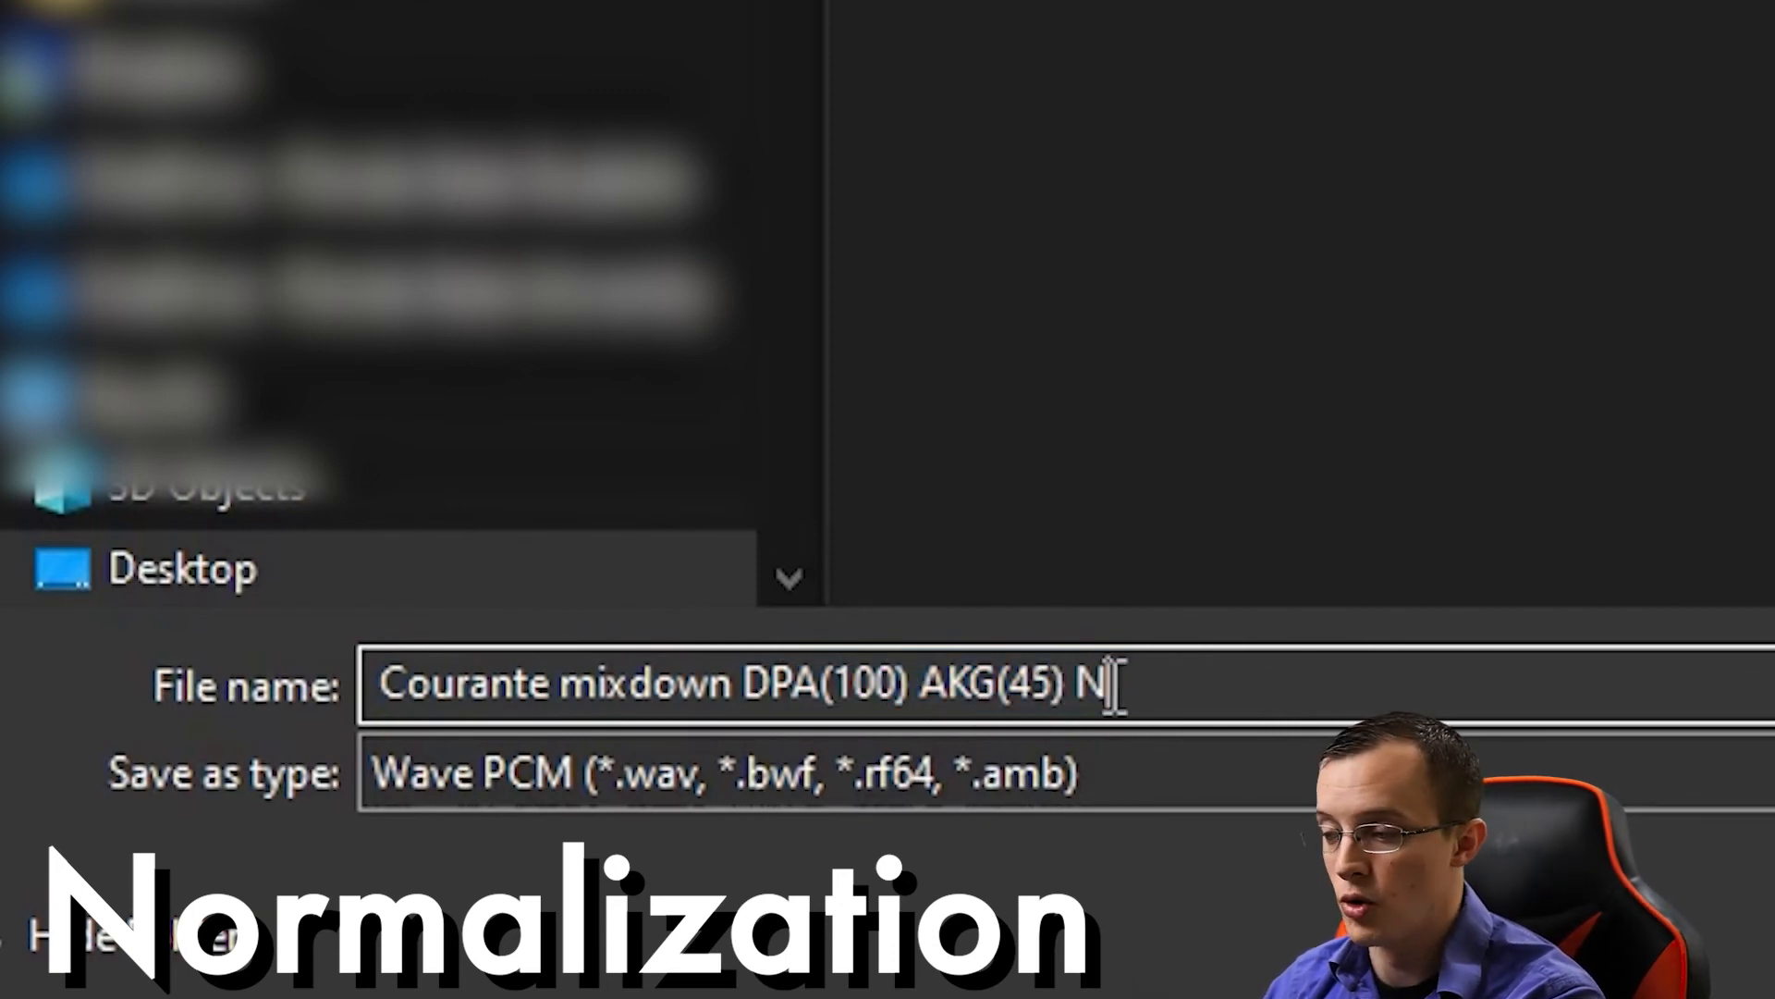
Save the normalized audio as a new 'Norm85' WAV file in the NORM folder
type("orm85")
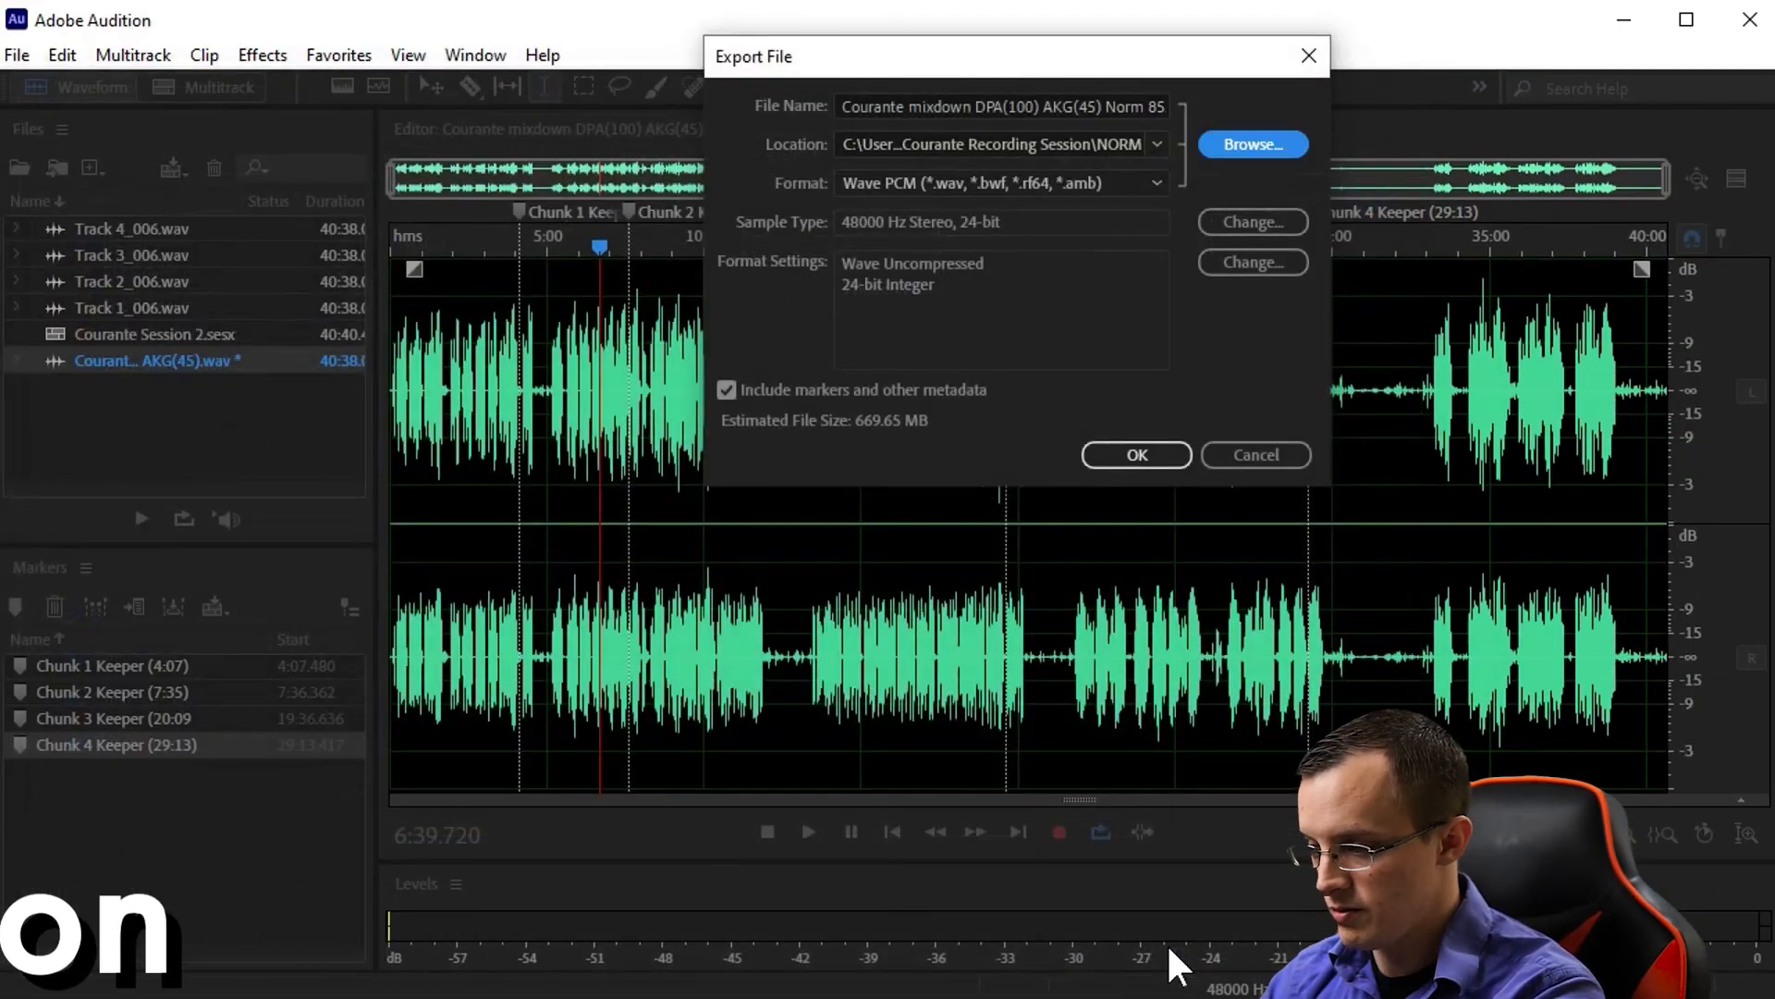
left_click(1134, 455)
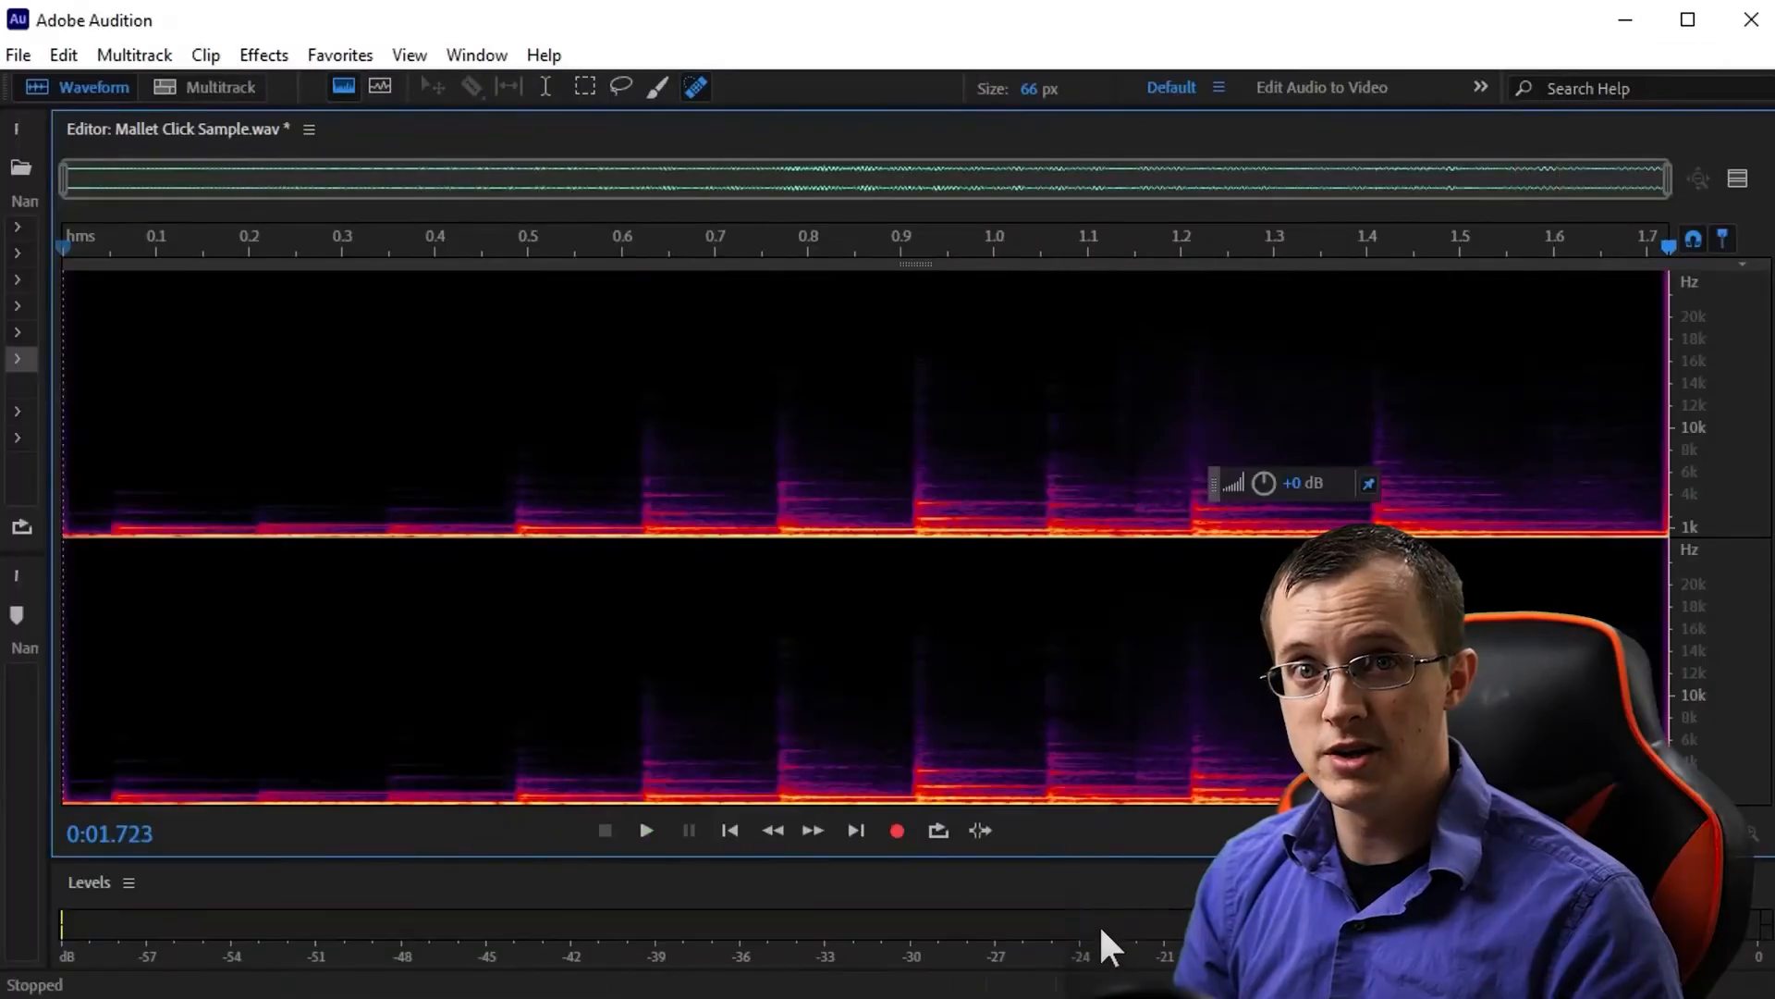
Play back Mallet Click Sample.wav in the spectral display
left_click(645, 831)
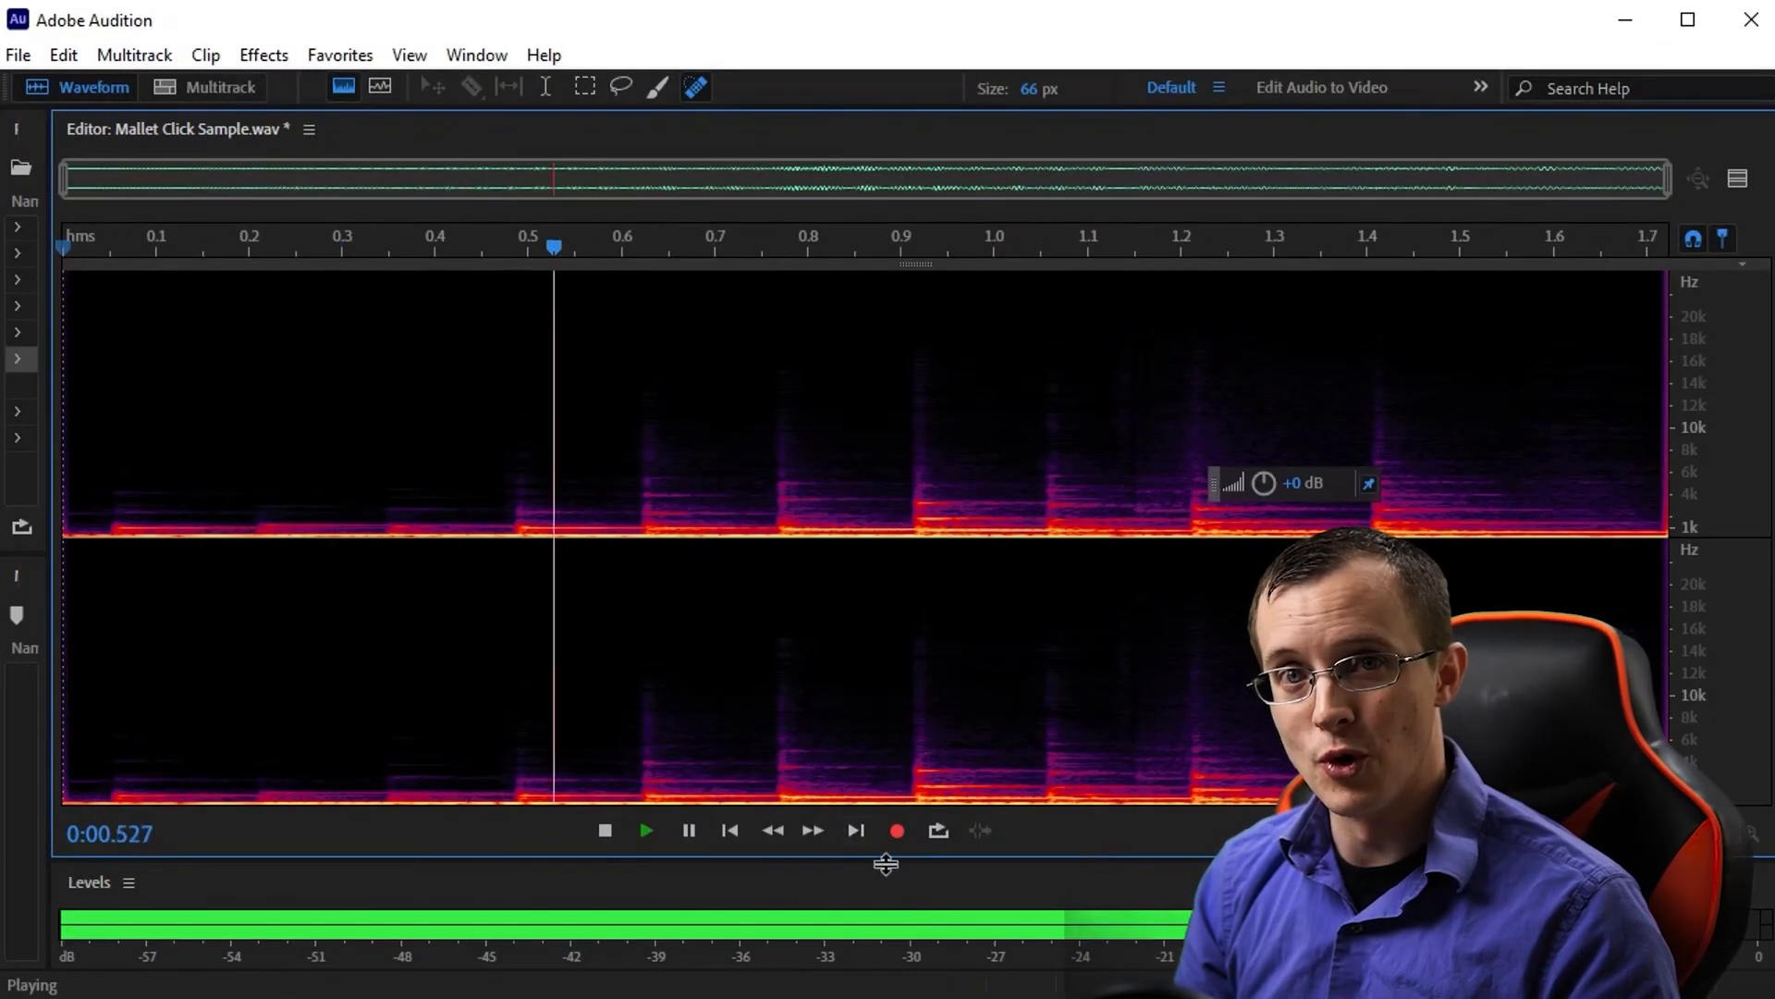